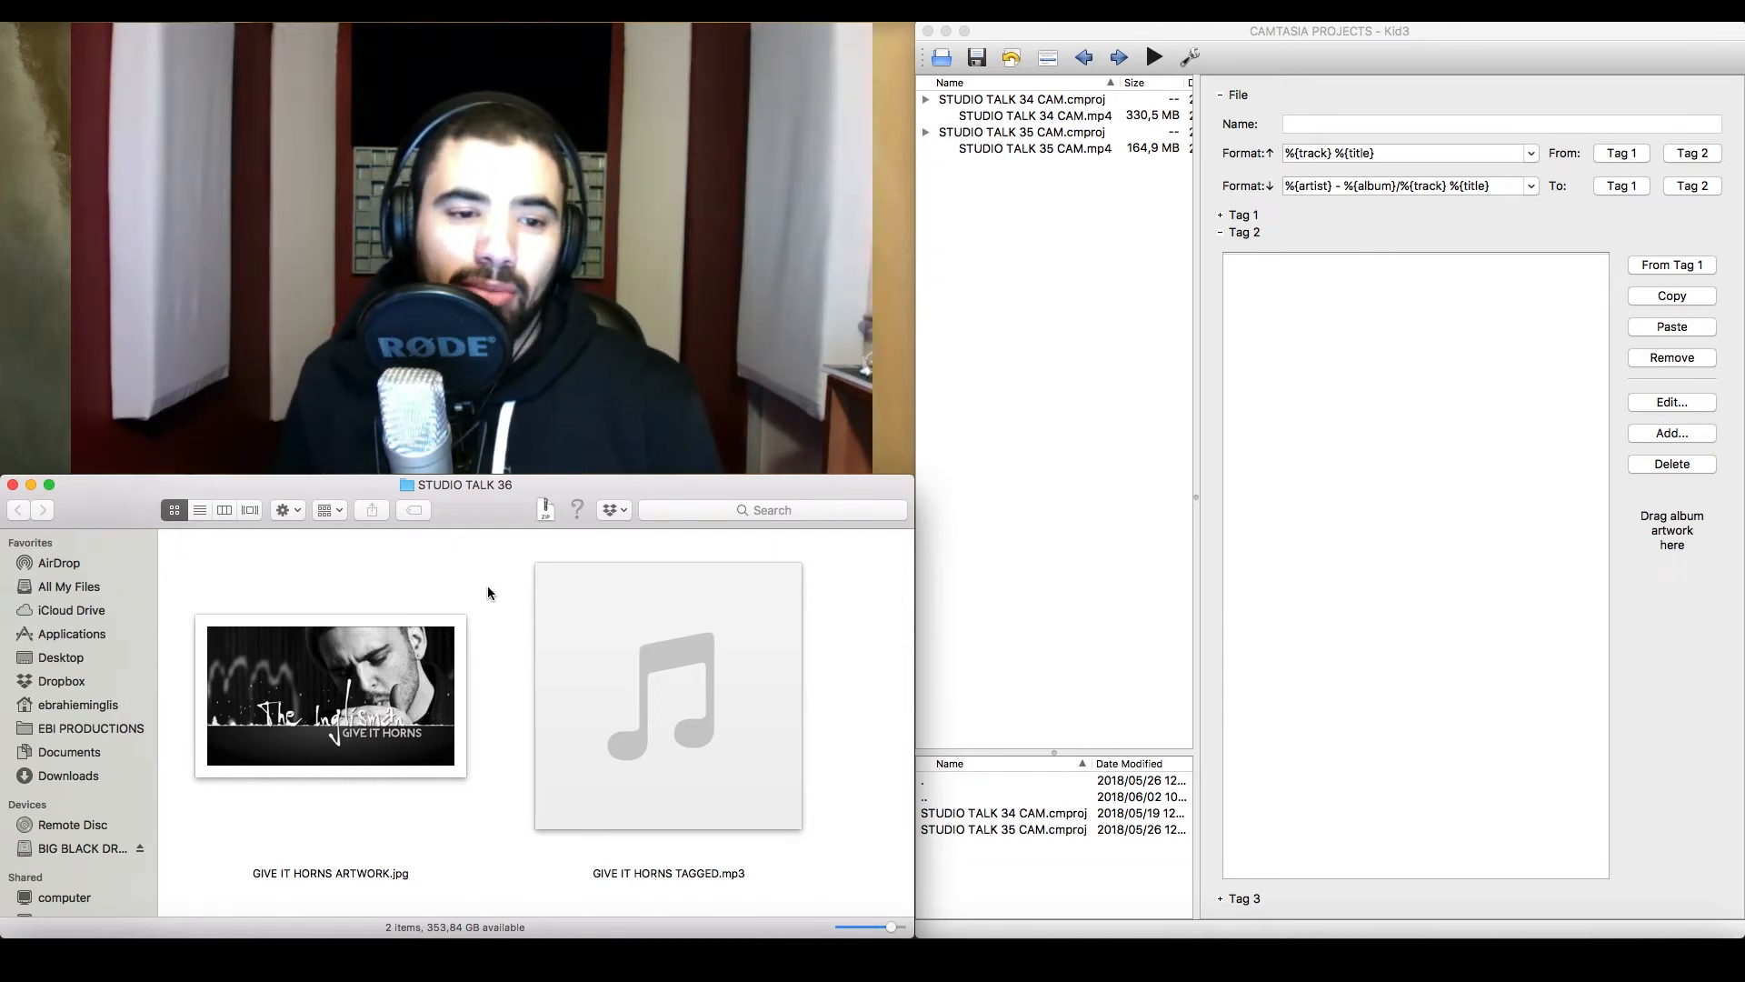
mouse_move(668, 699)
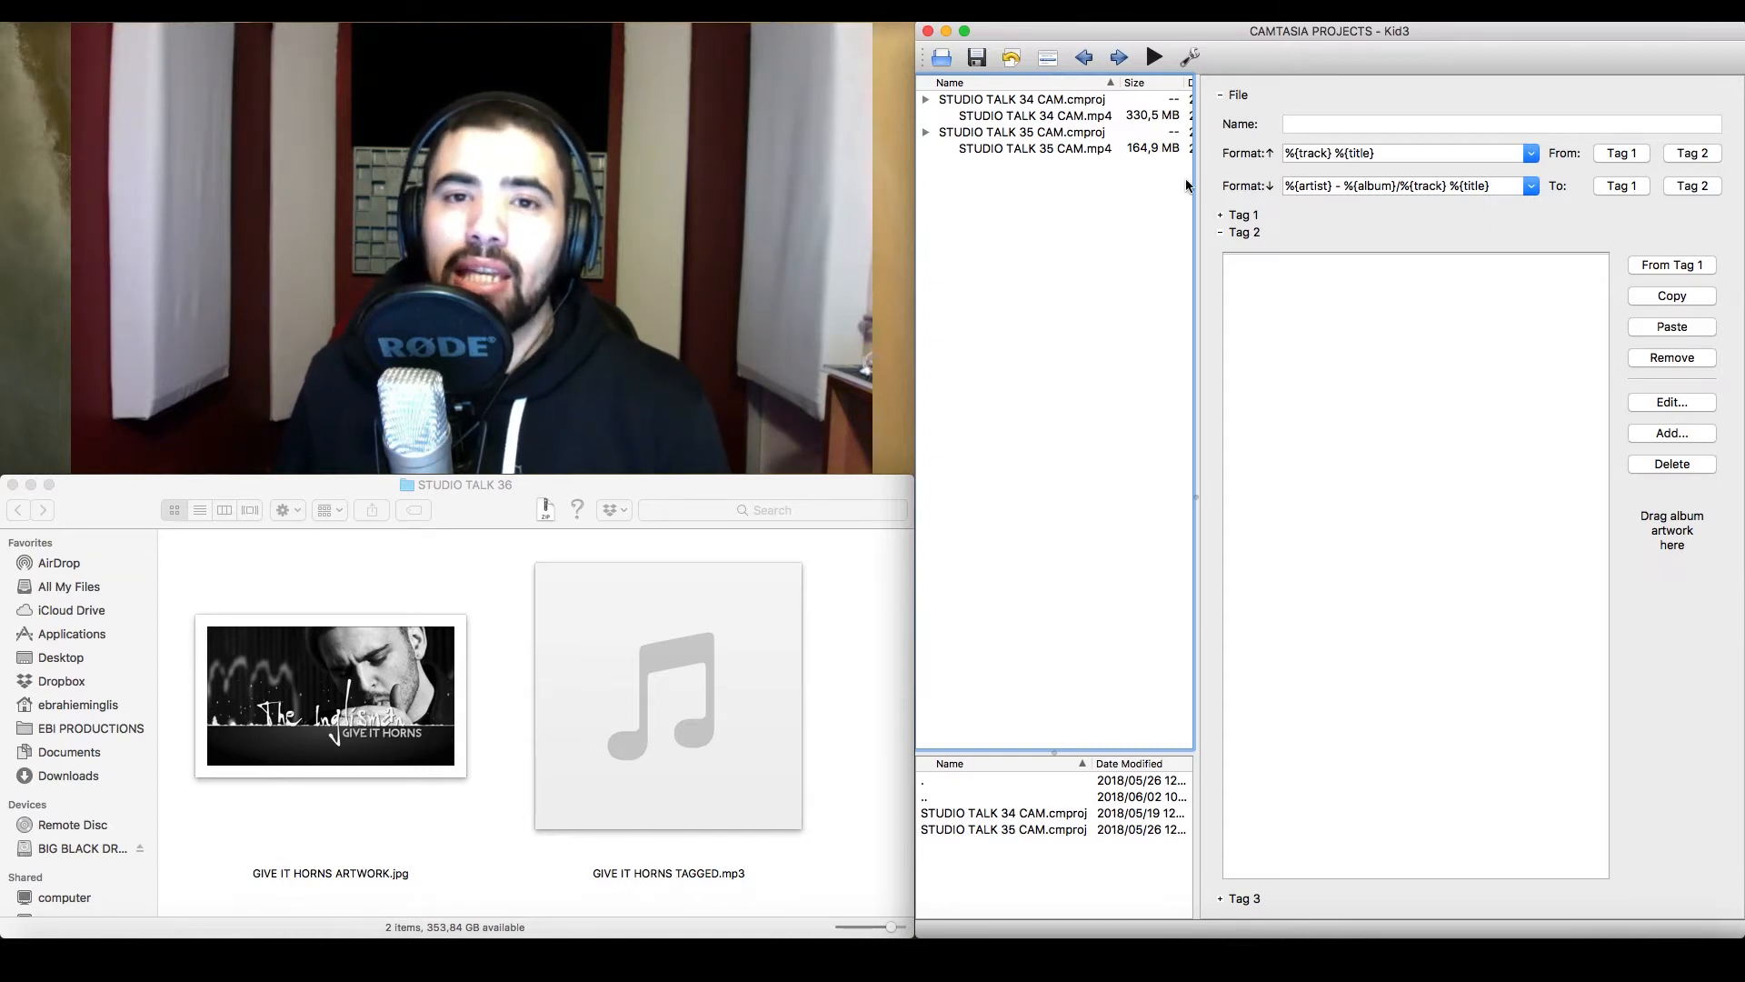
mouse_move(944, 56)
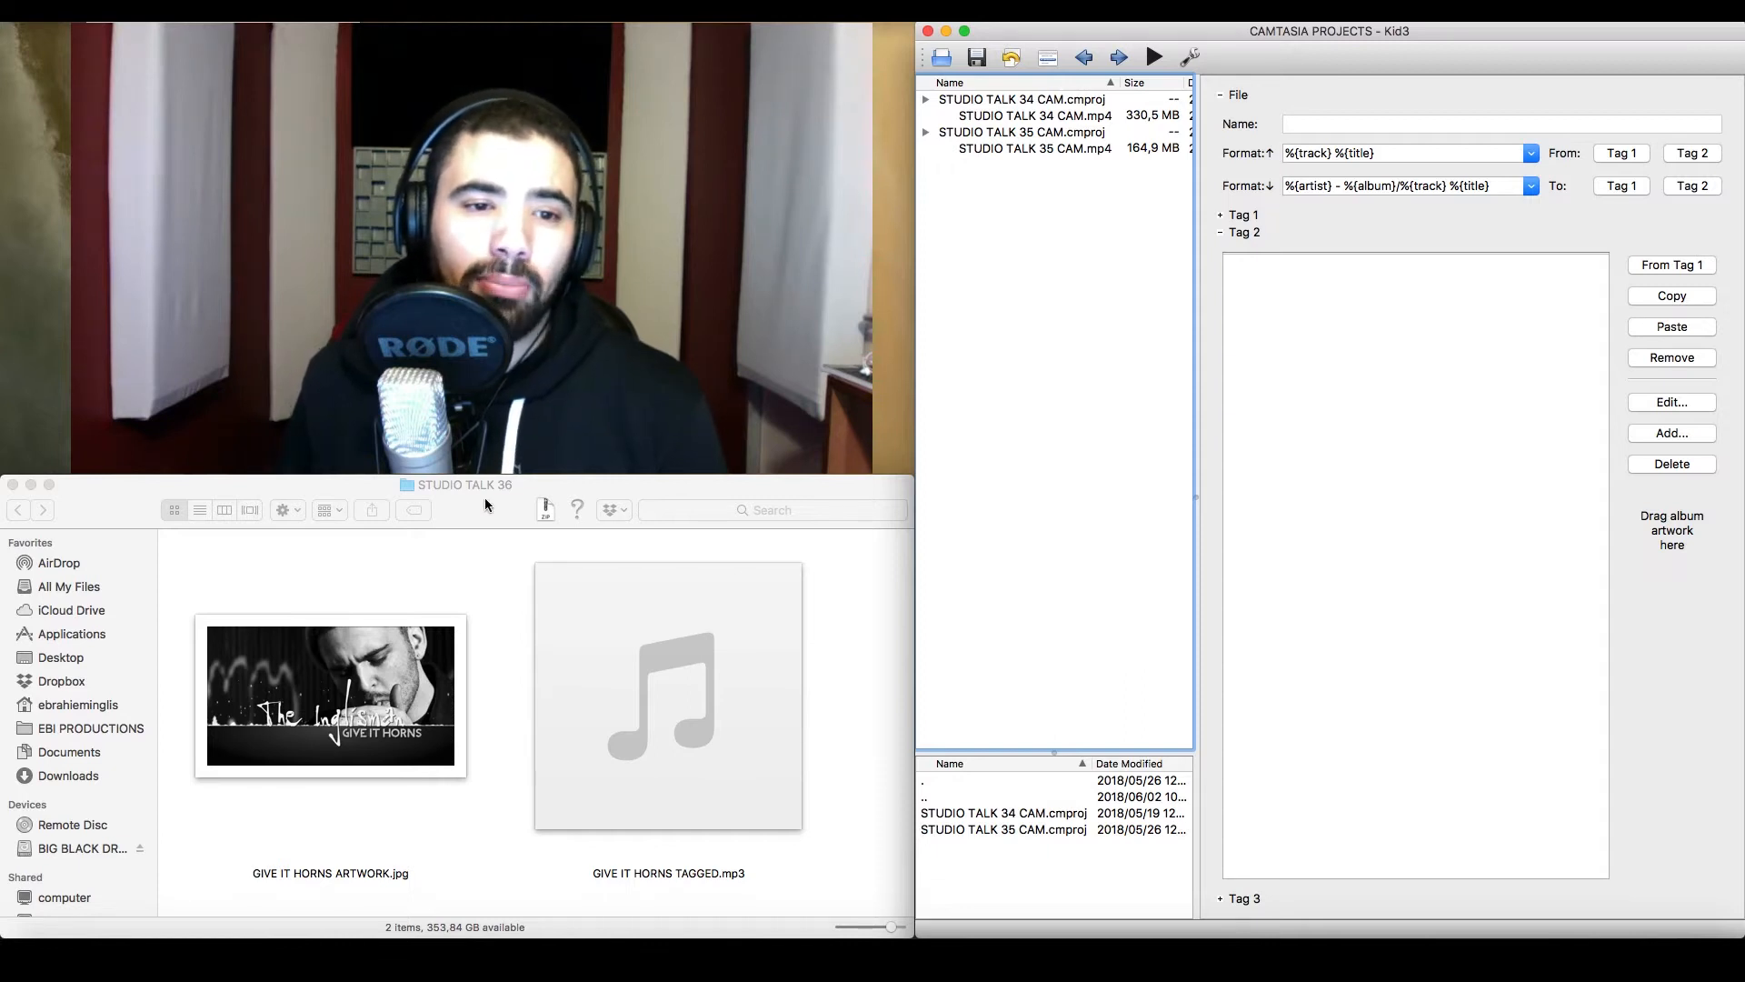
Load GIVE IT HORNS TAGGED.mp3 into Kid3 from Finder via Open With
right_click(667, 696)
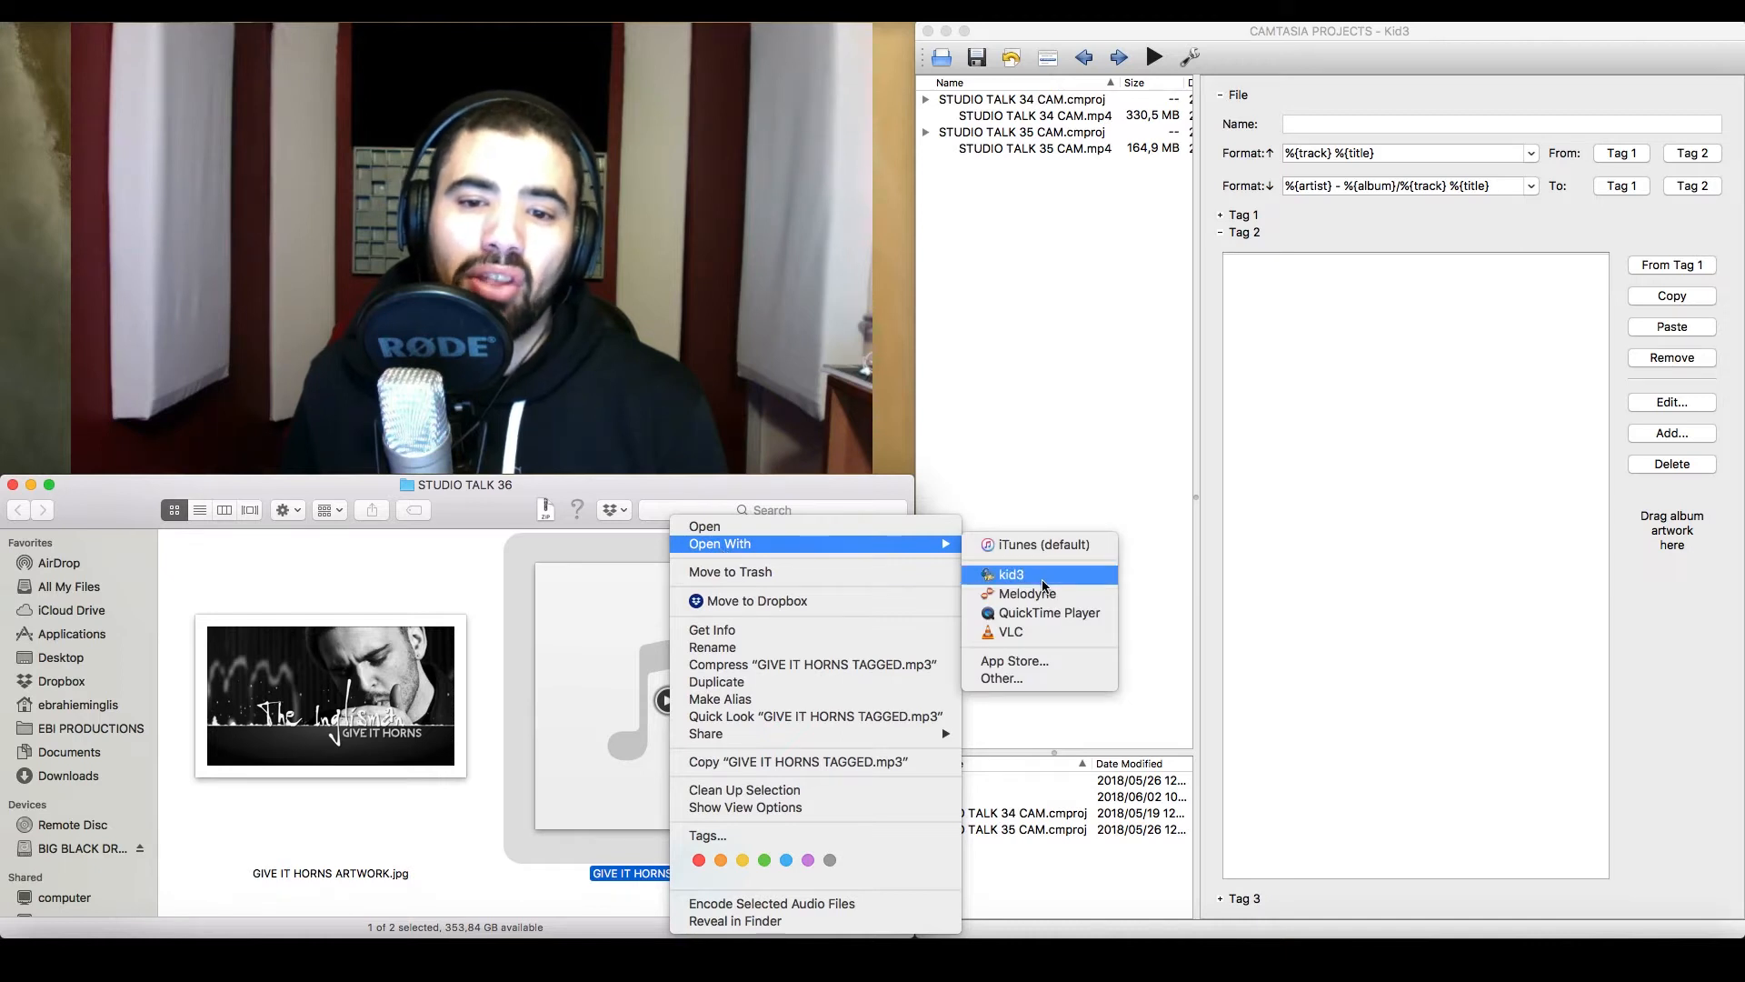
click(1011, 574)
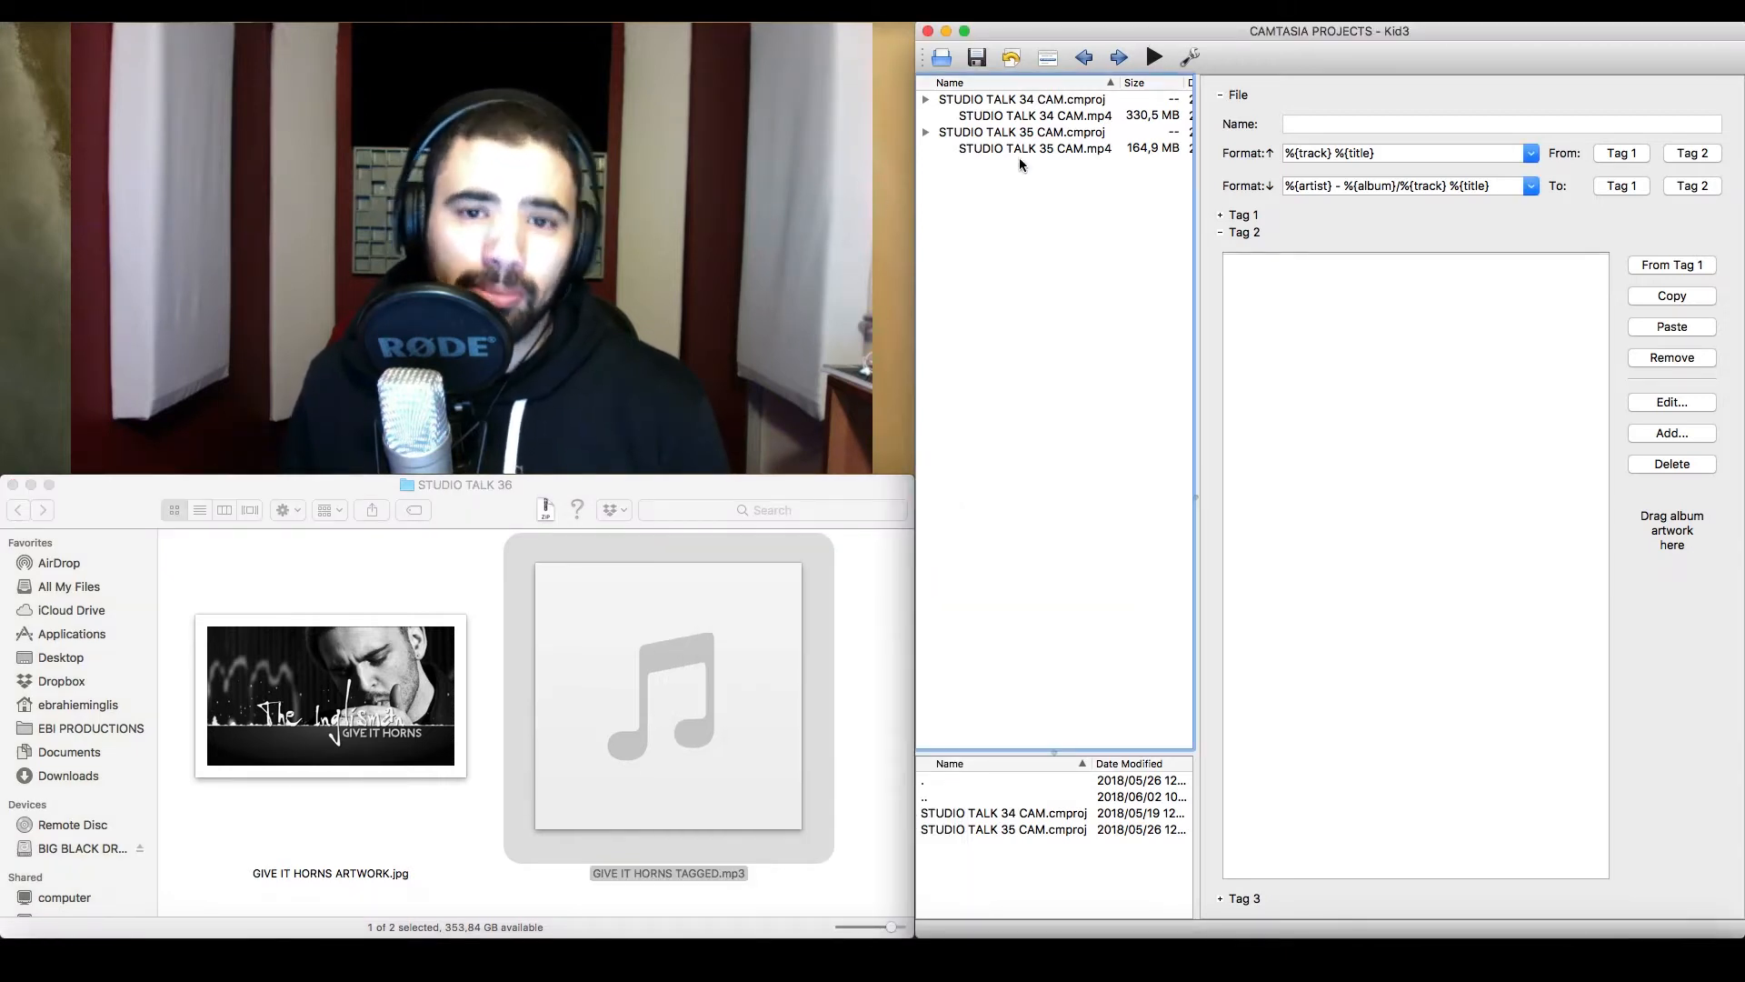
click(940, 57)
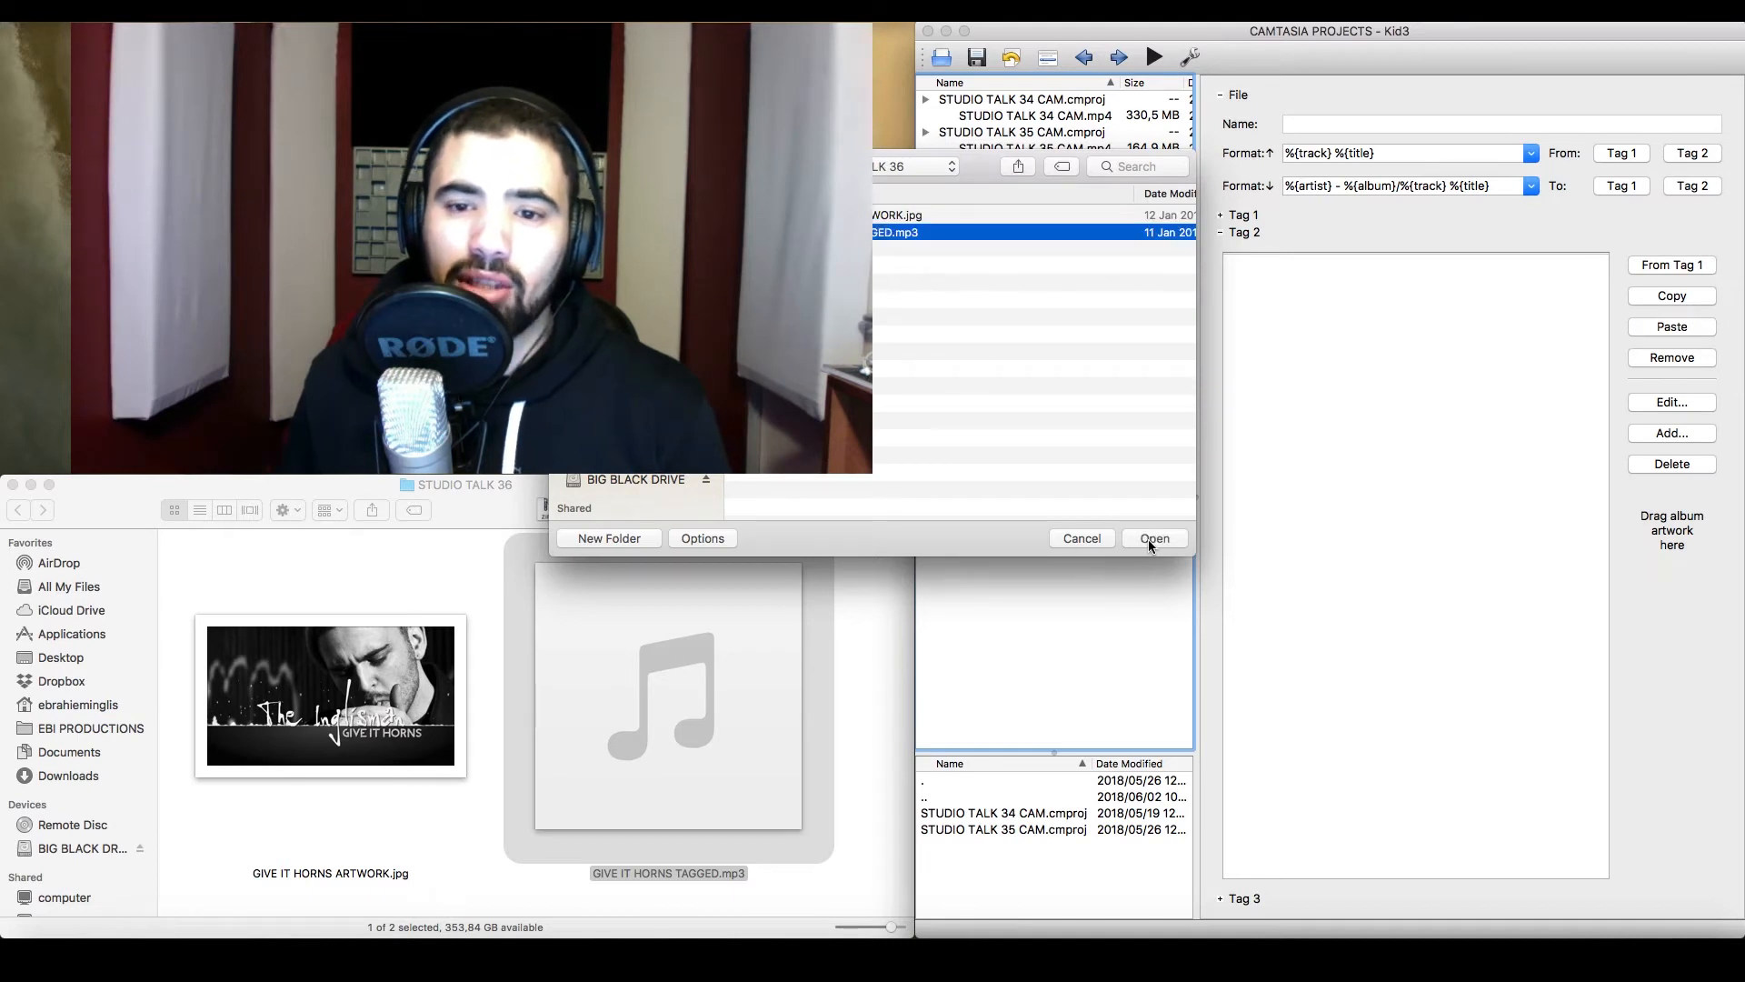
click(1155, 538)
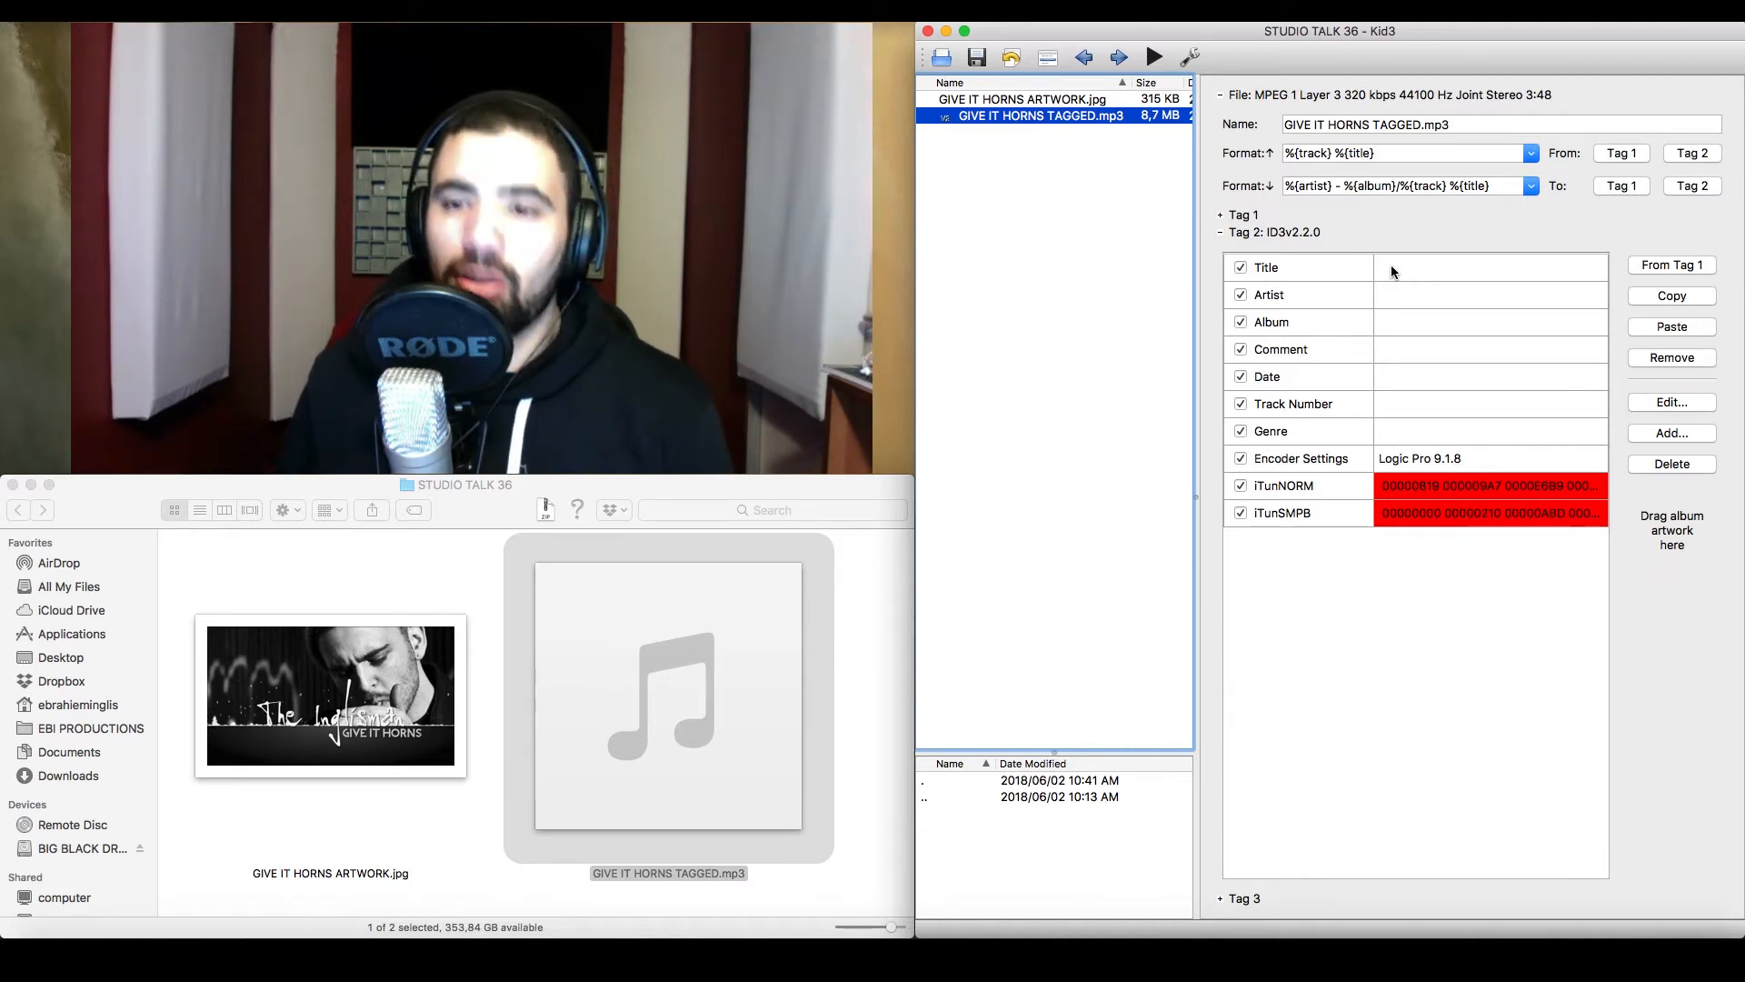
Enter the title 'Give It Horns' and the artist 'The Inglisman' in Tag 2
click(1489, 265)
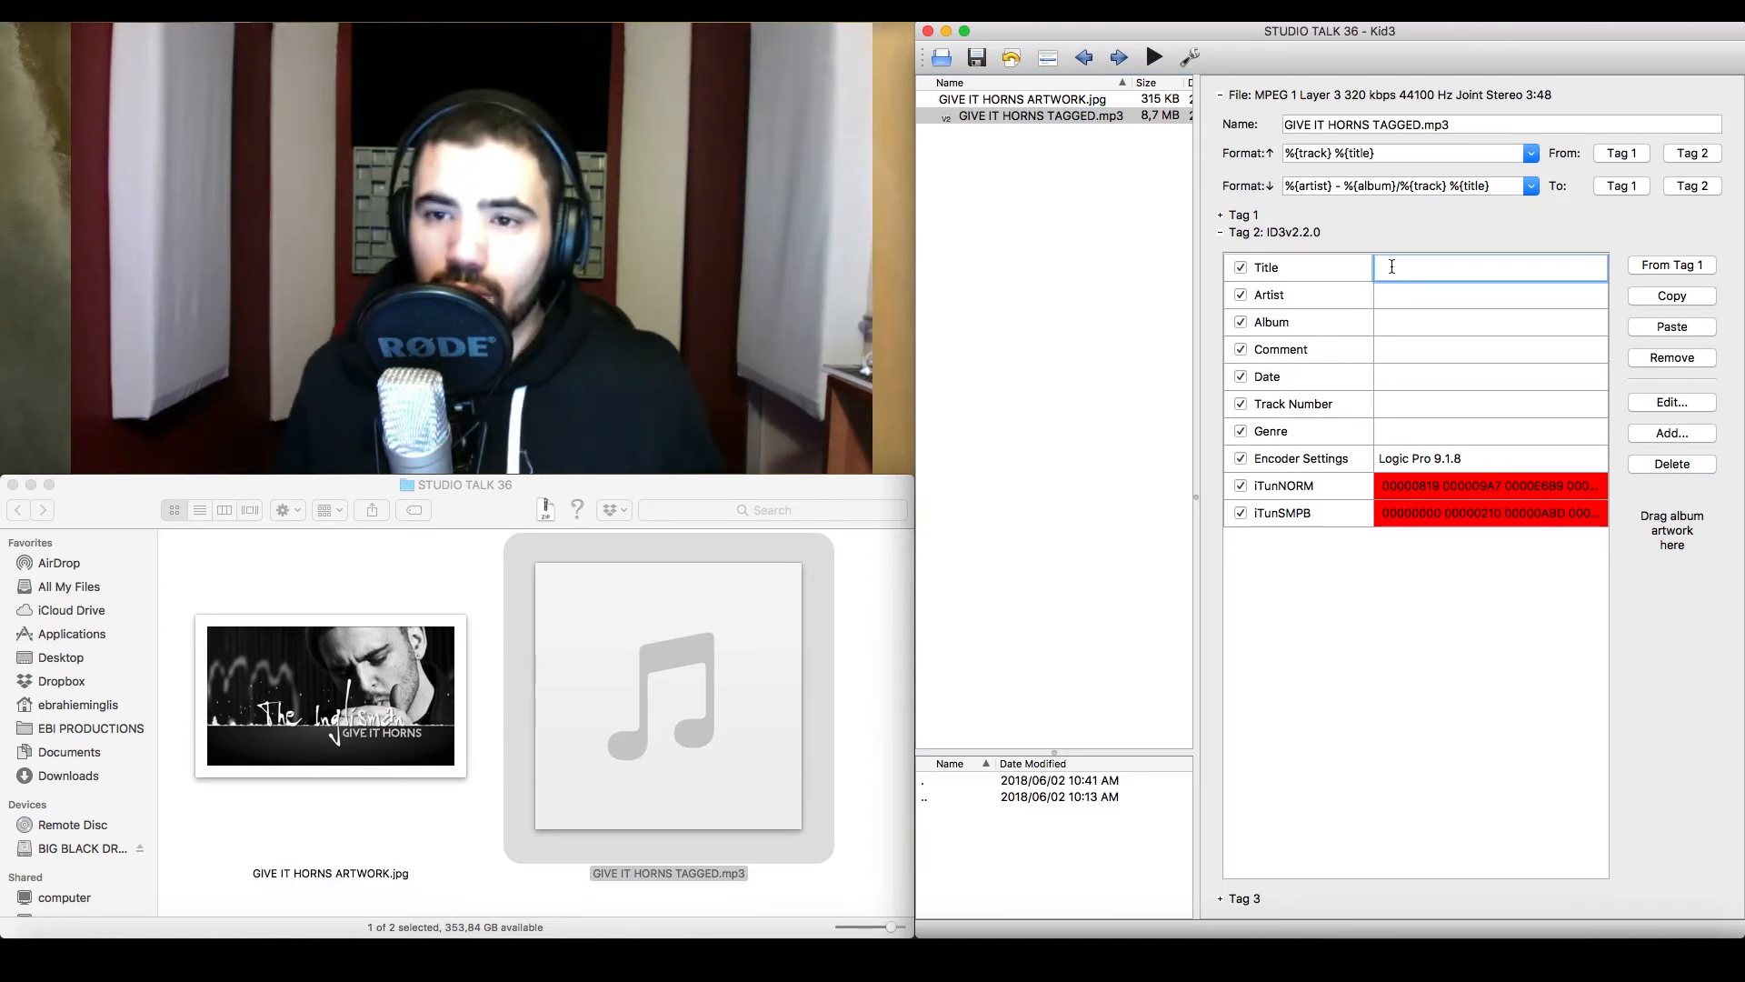
text(G)
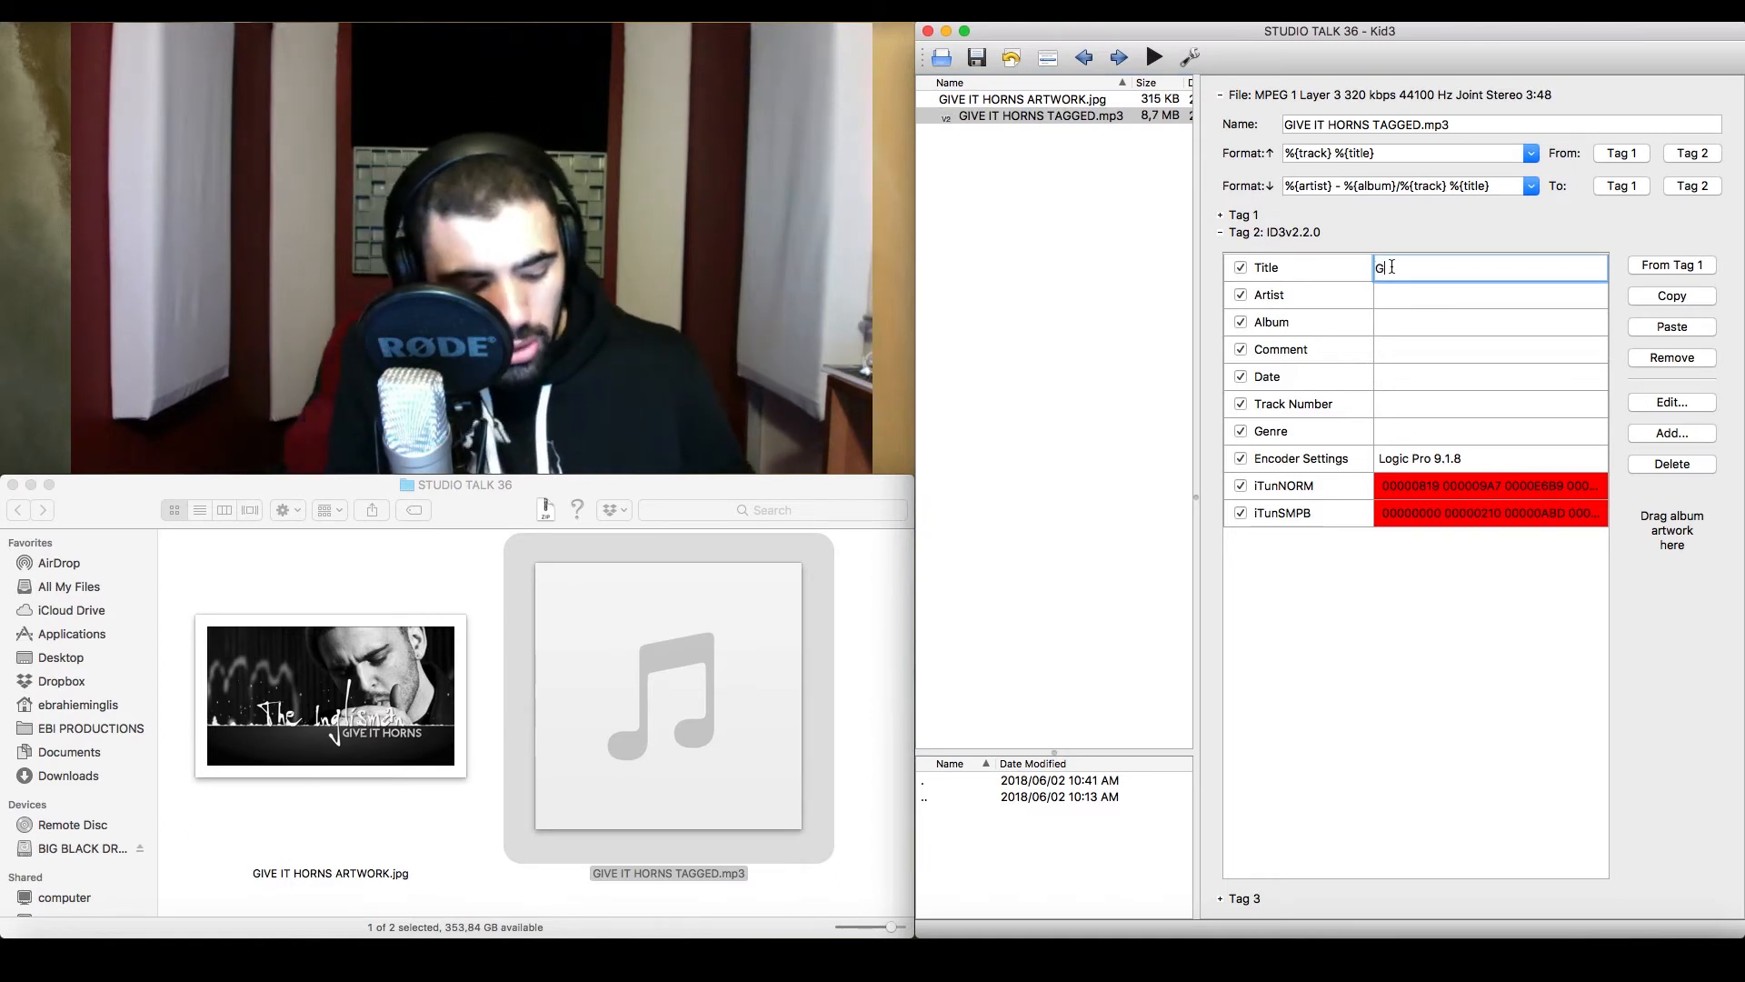
text(ive It Horns)
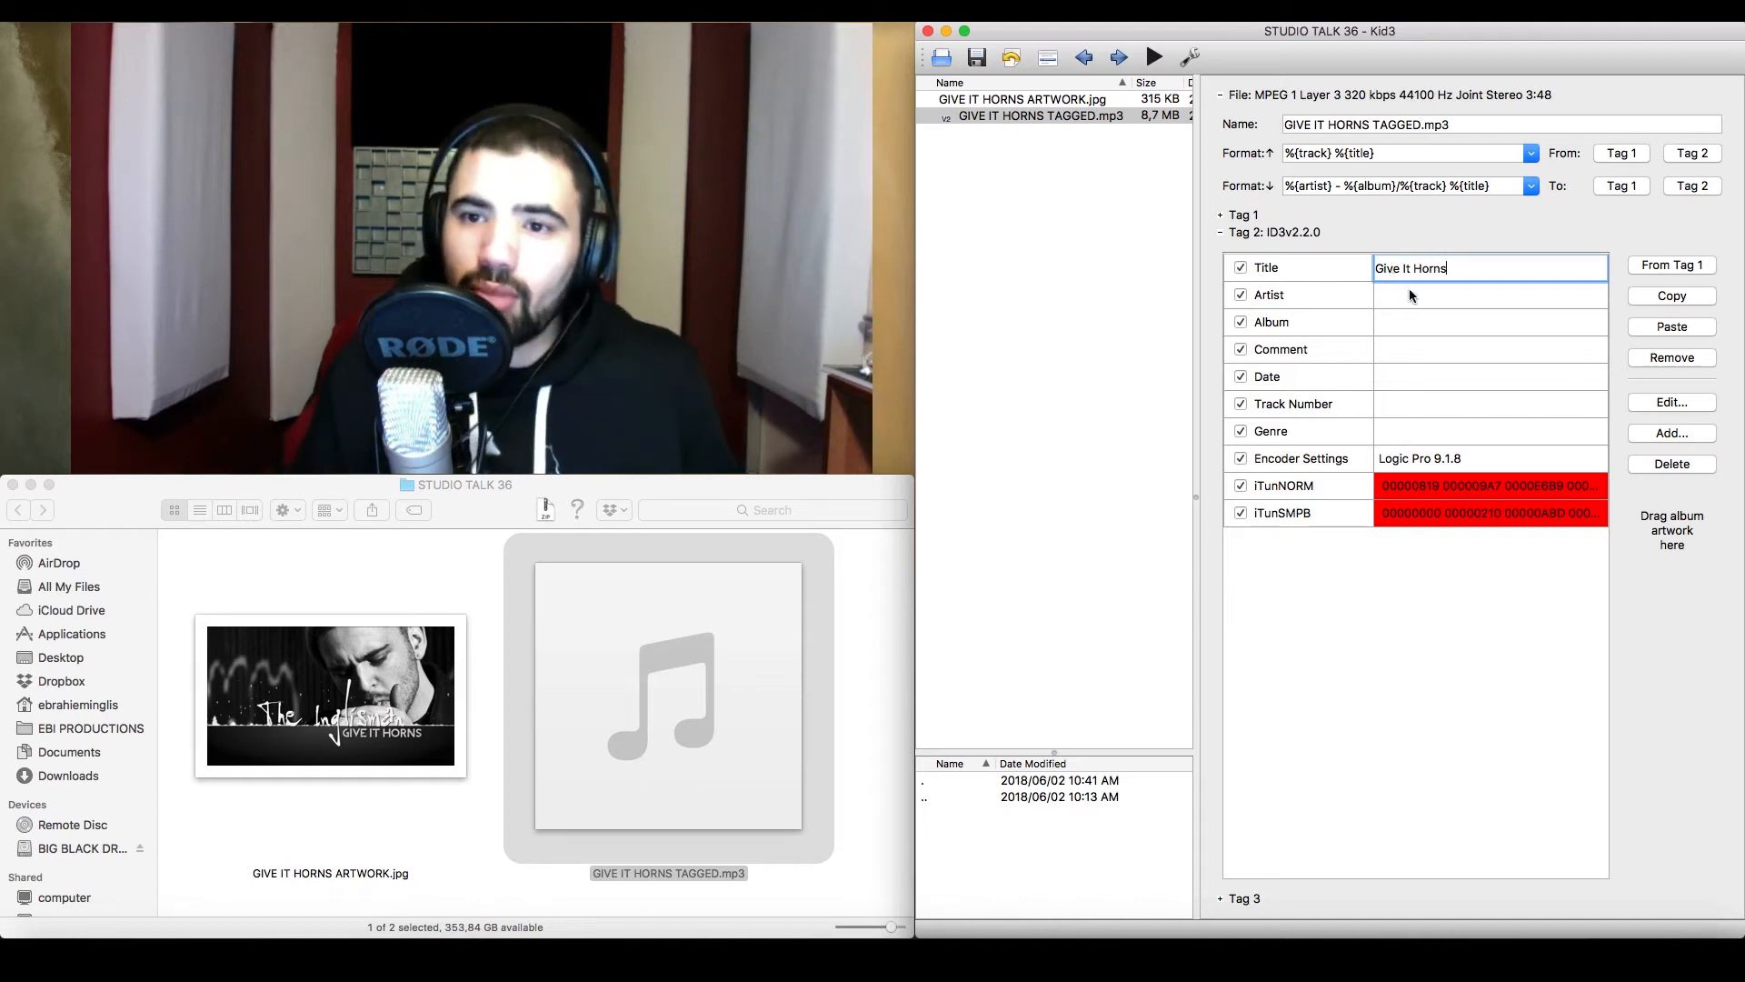
text(The)
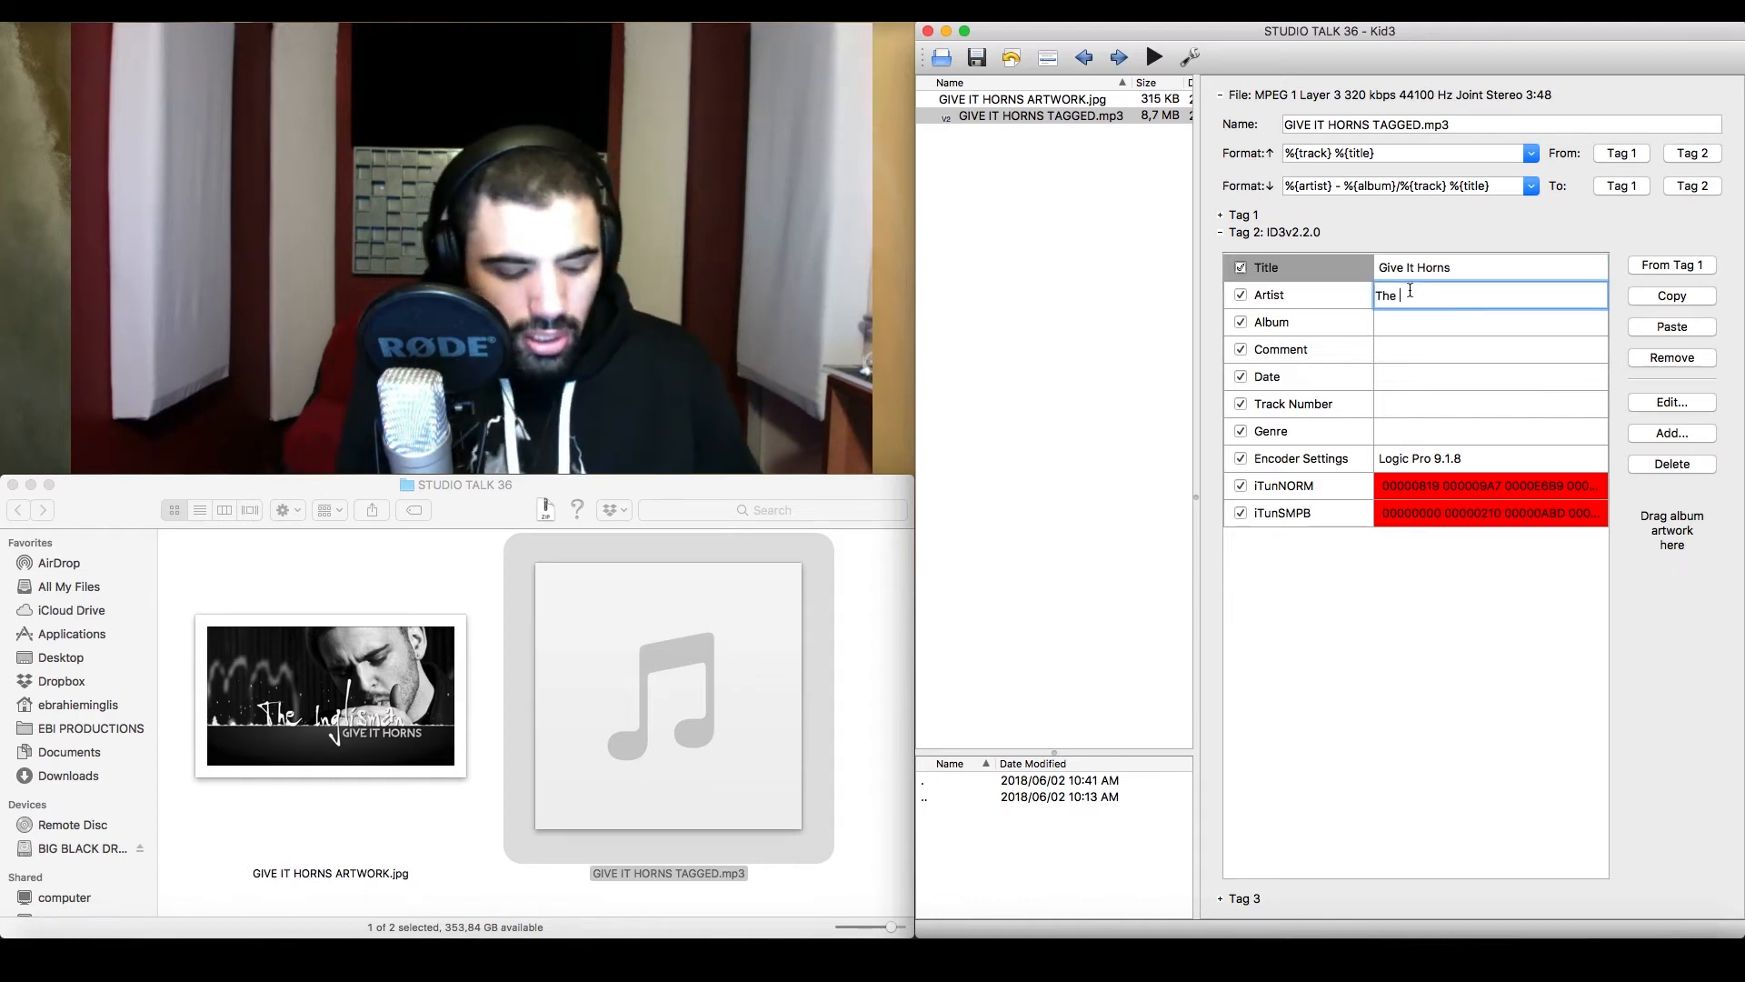
text(Inglisman)
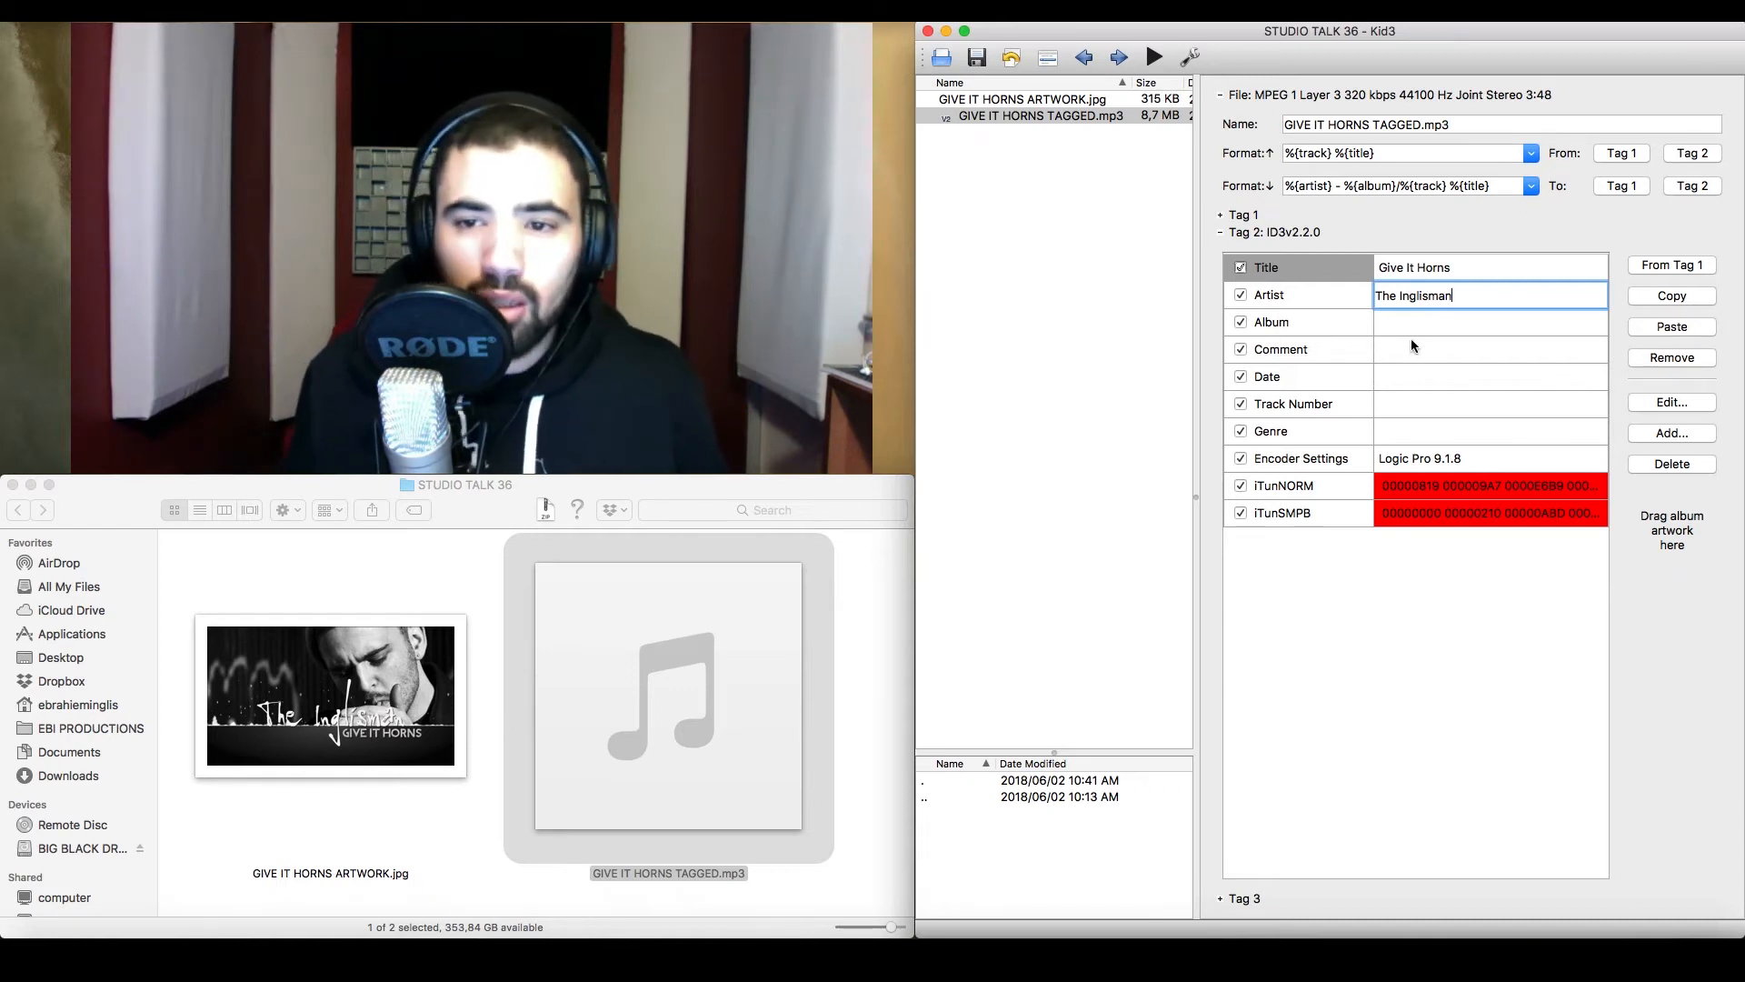
Set the track's genre to Hip-Hop
click(1485, 431)
text(Hip-Hop)
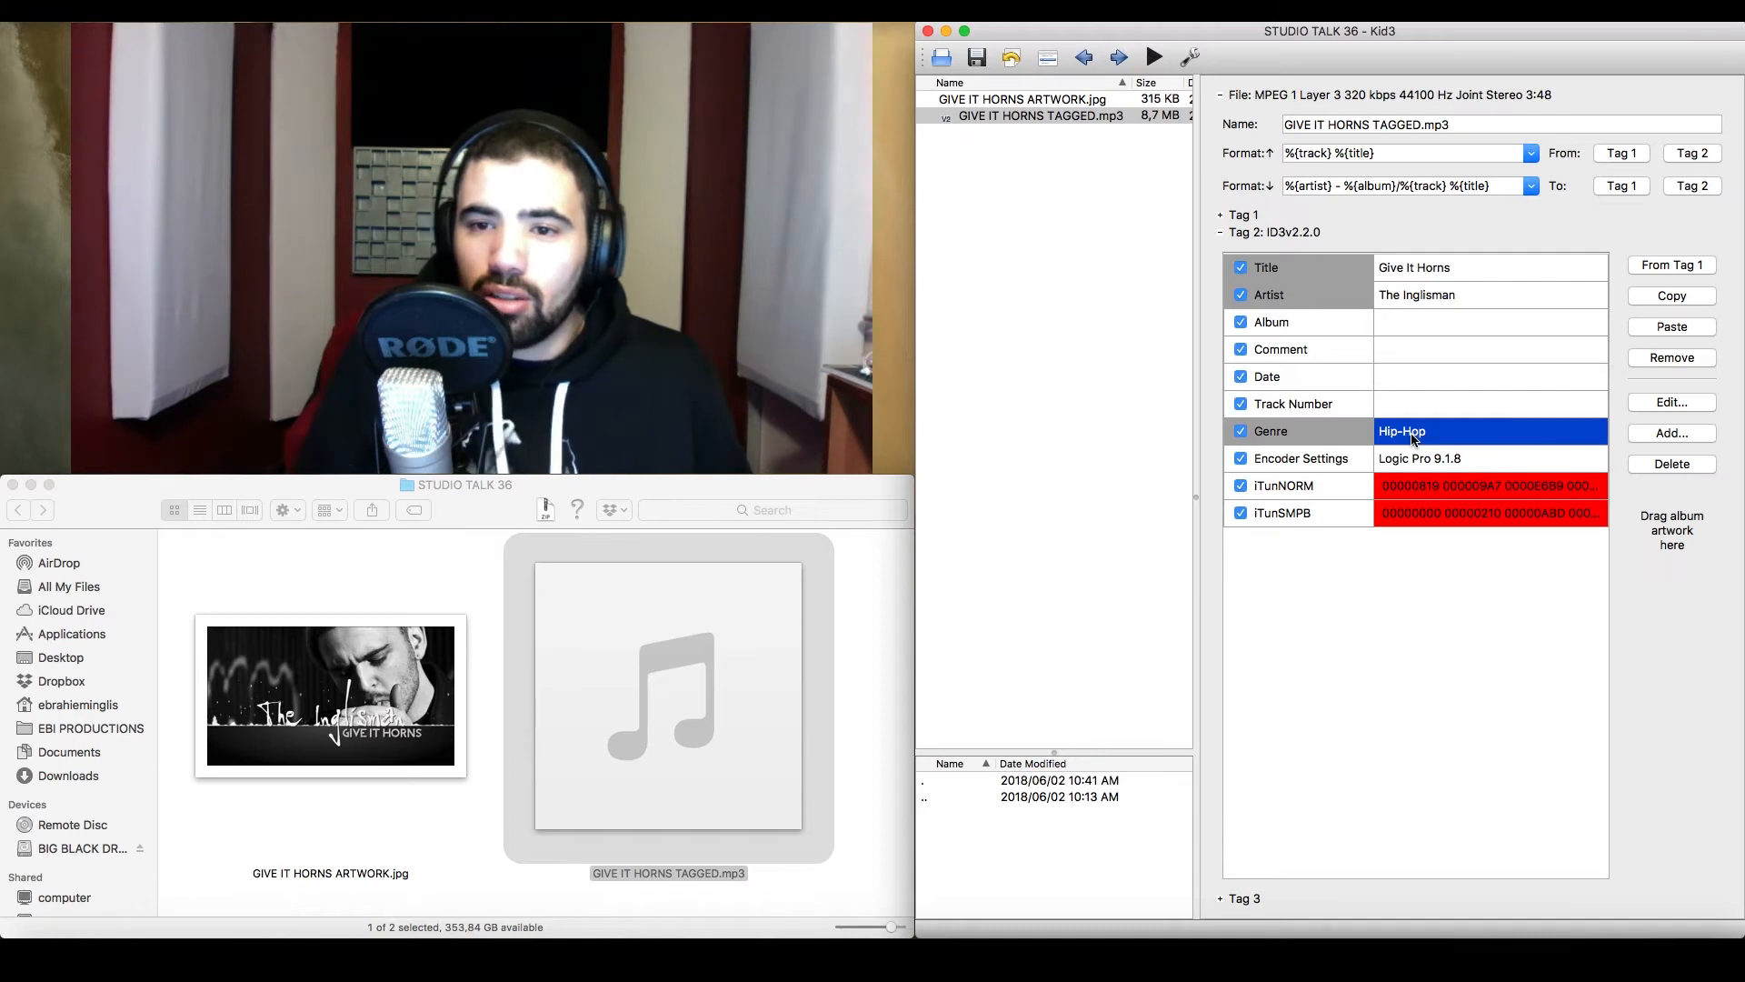
click(1489, 322)
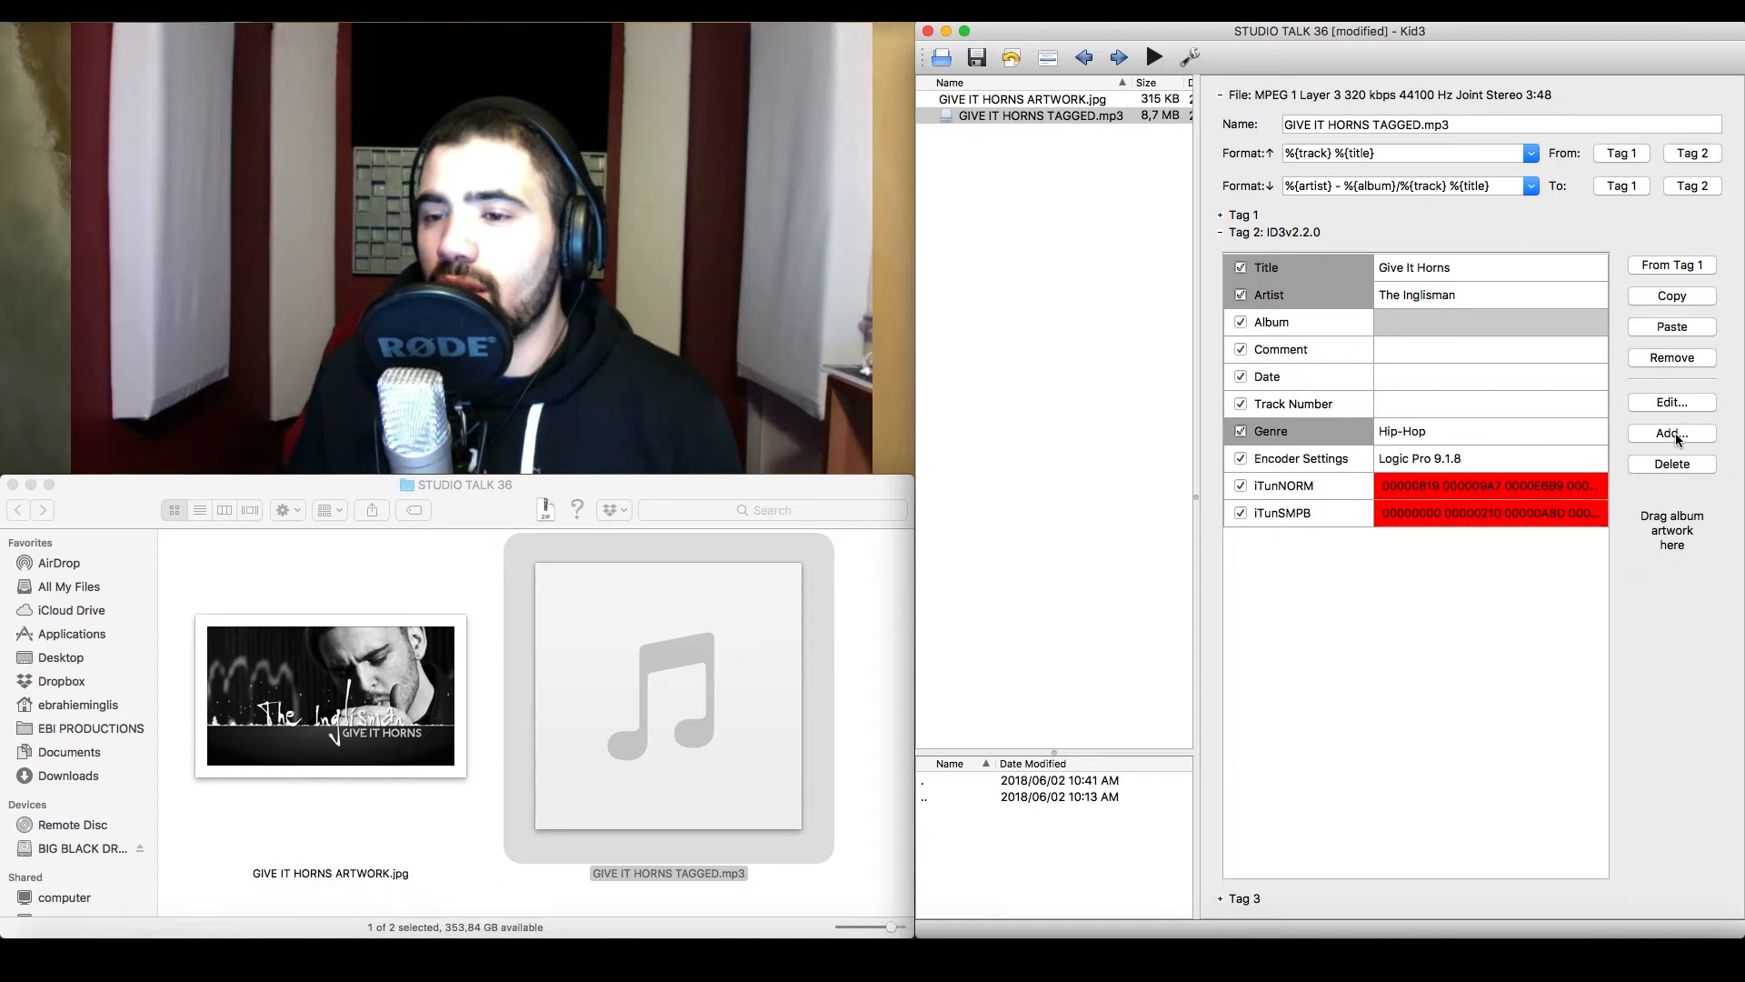
Add an ISRC frame to the tag, bringing up its TSRC edit dialog
click(1671, 433)
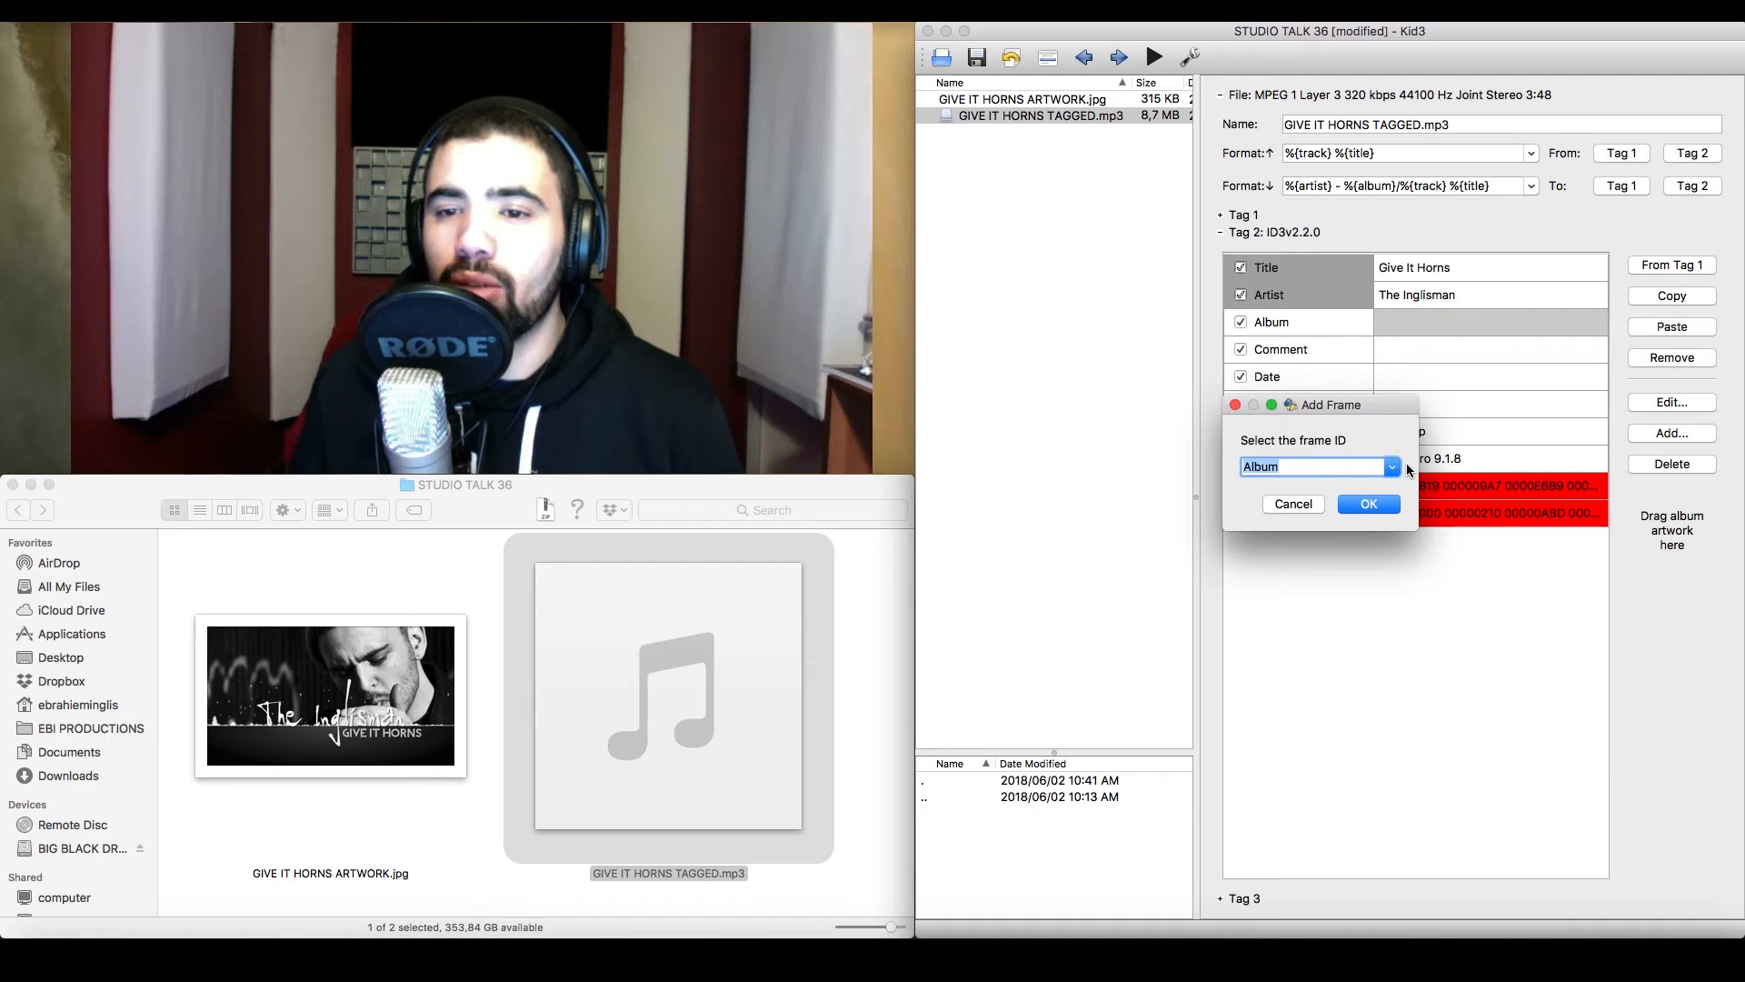
click(1391, 467)
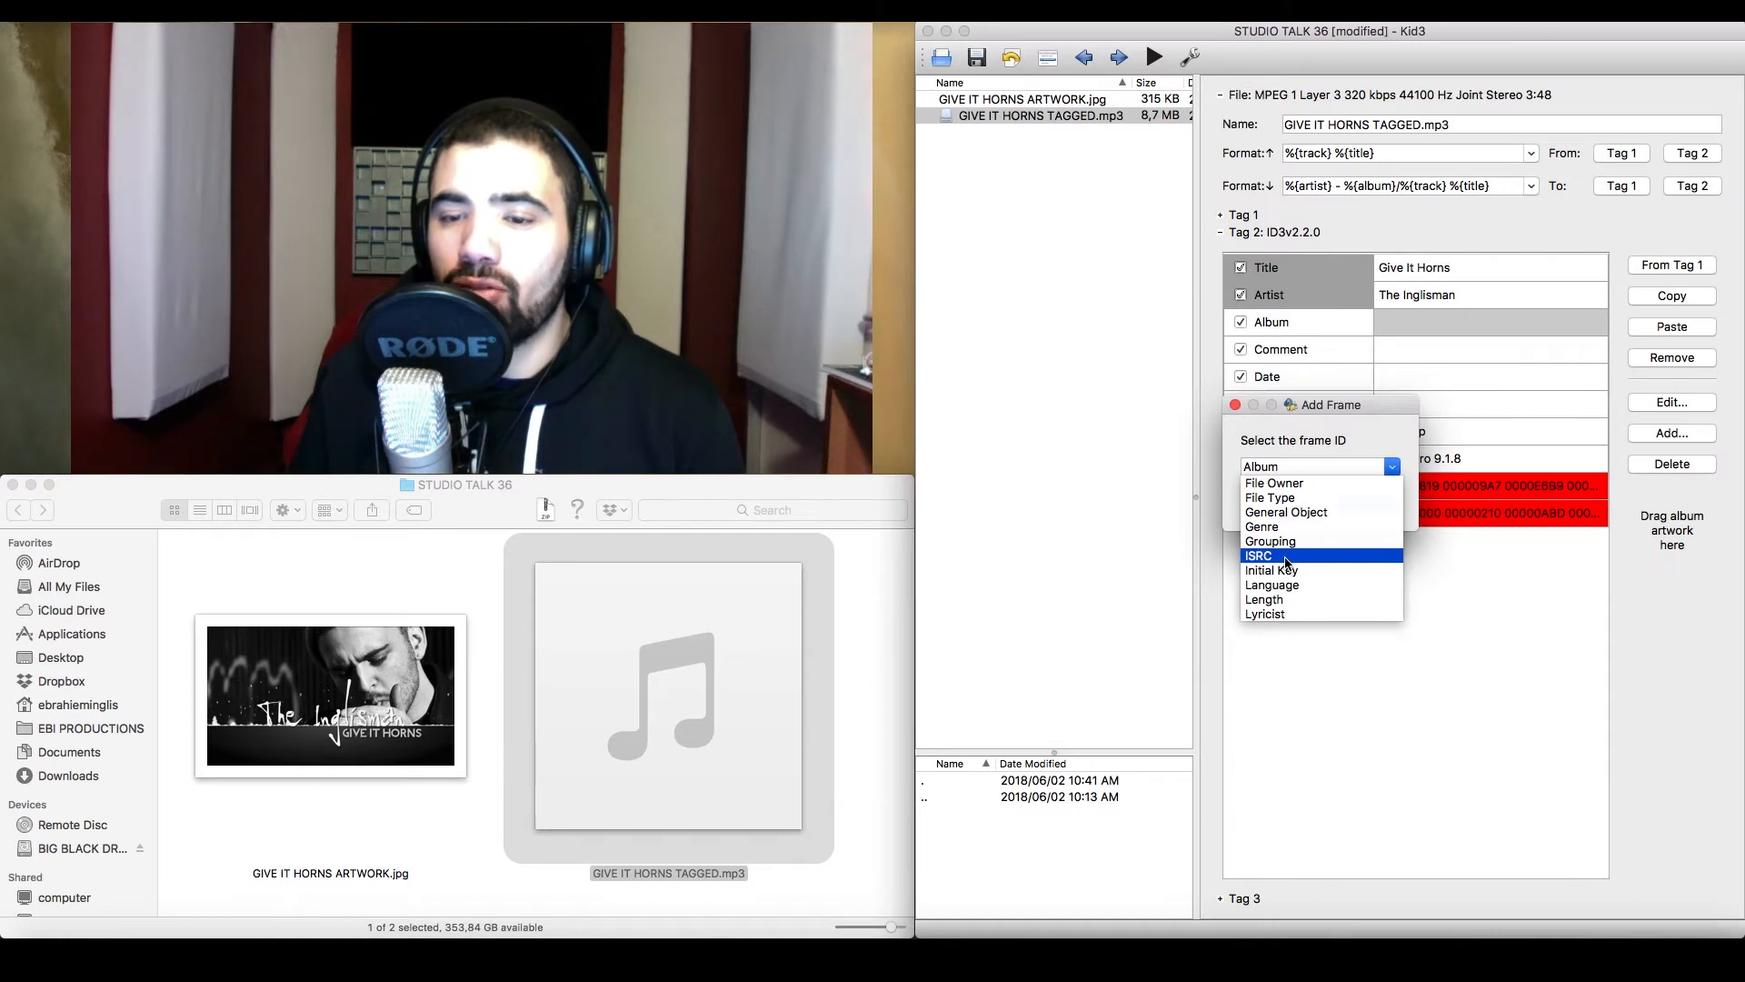
click(1258, 557)
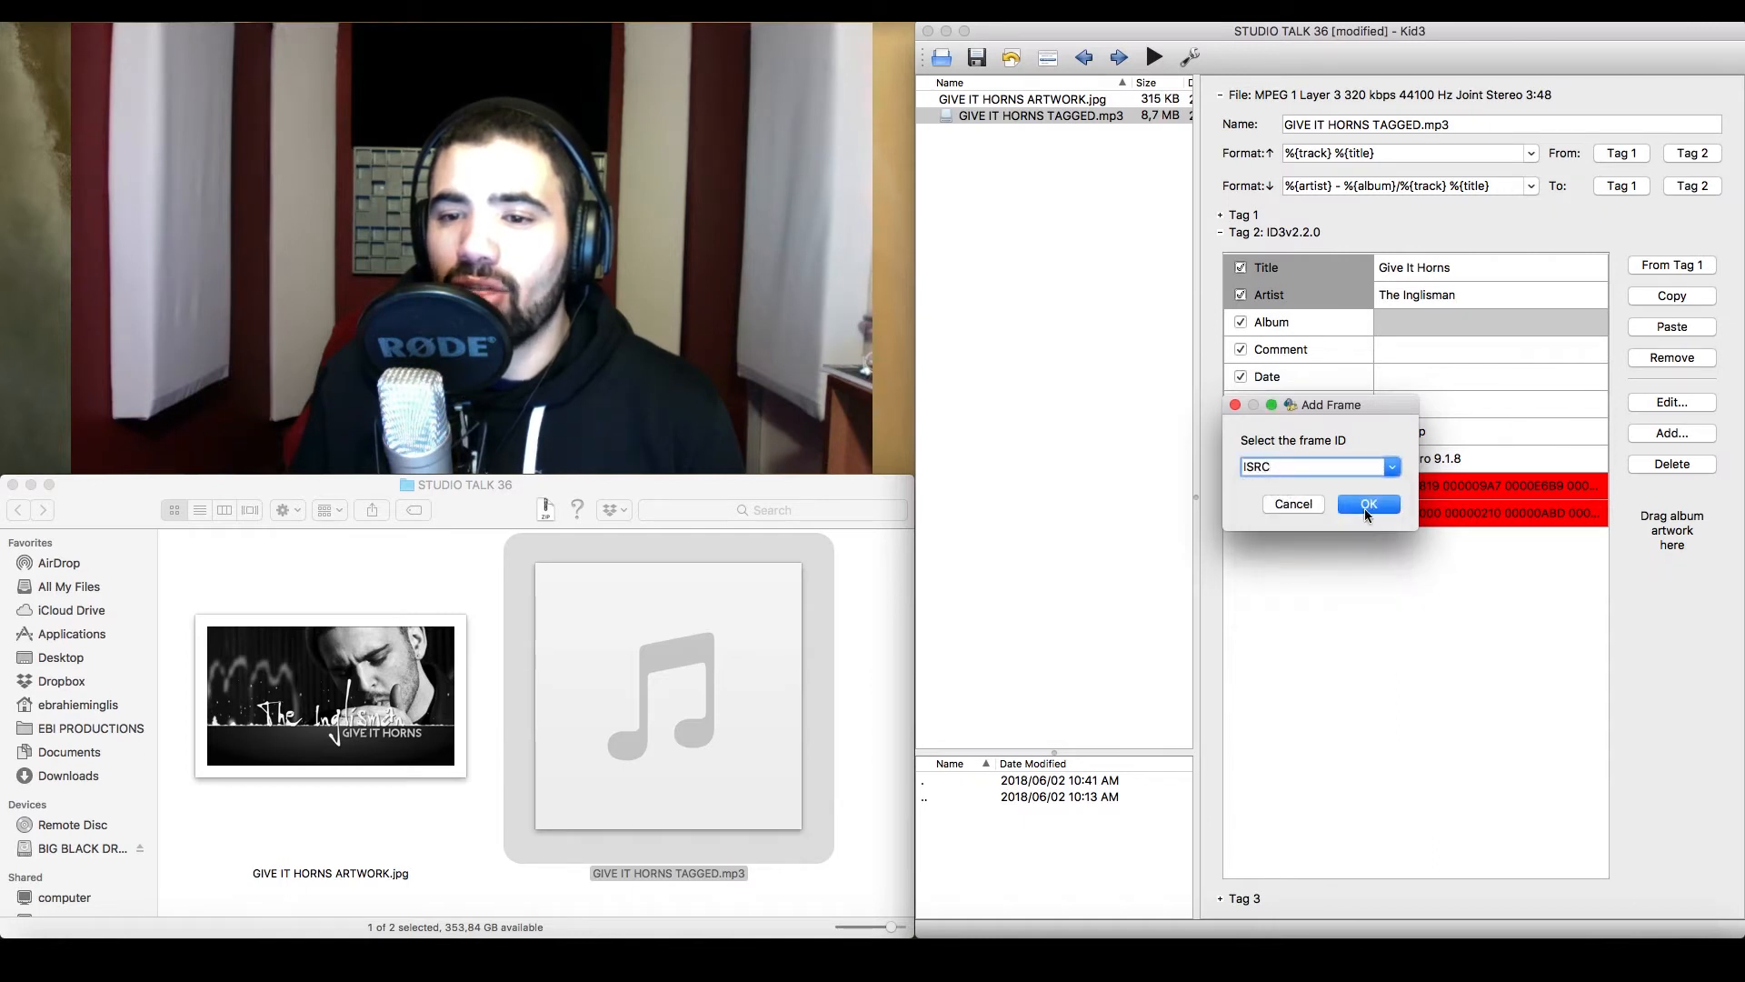
click(1369, 504)
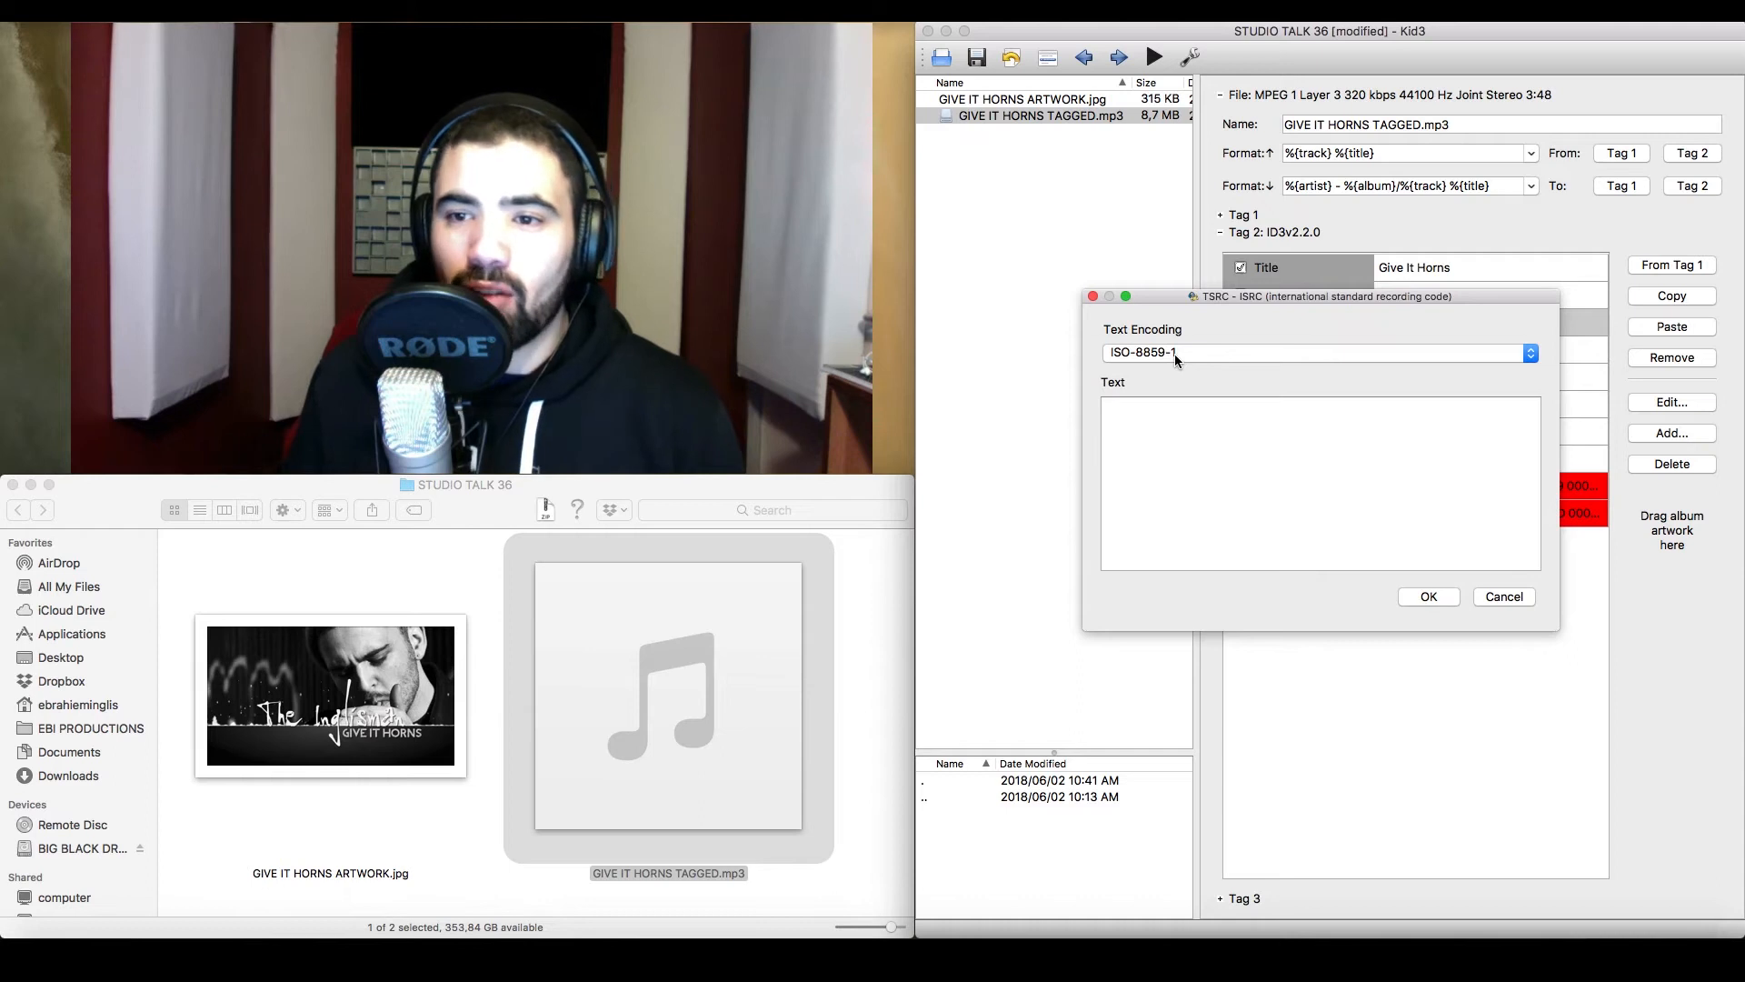
Set the ISRC frame's text encoding to UTF8
click(1316, 353)
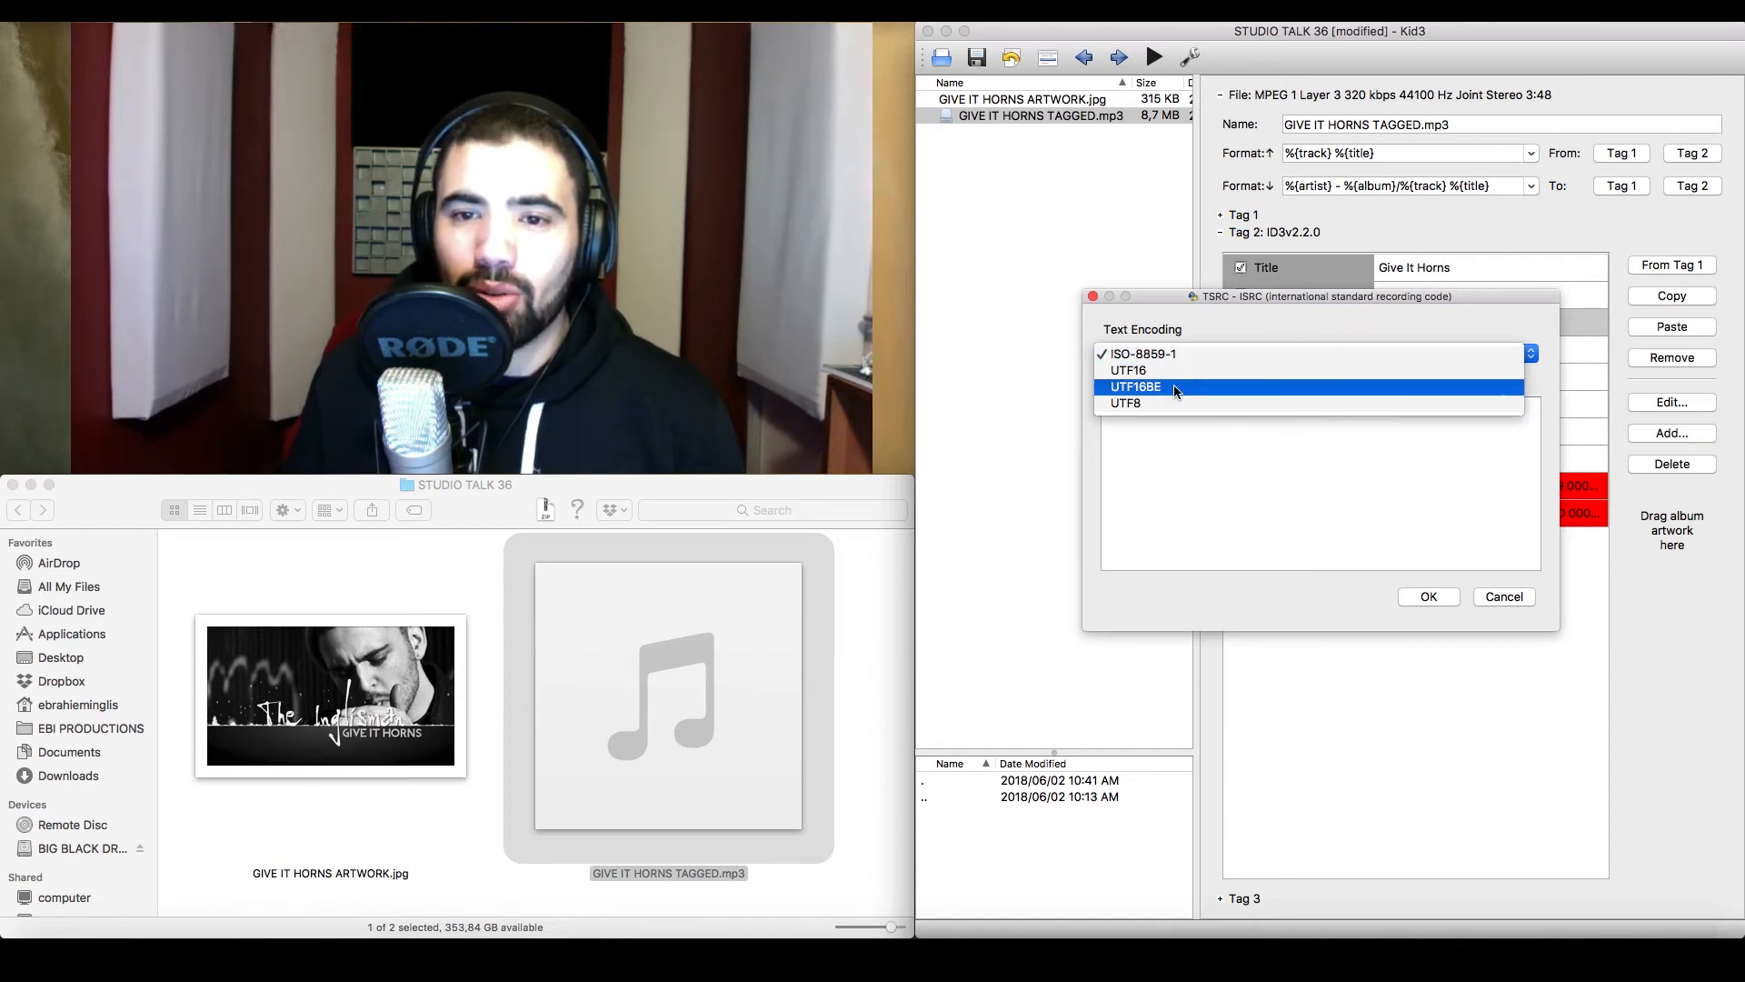
click(1144, 353)
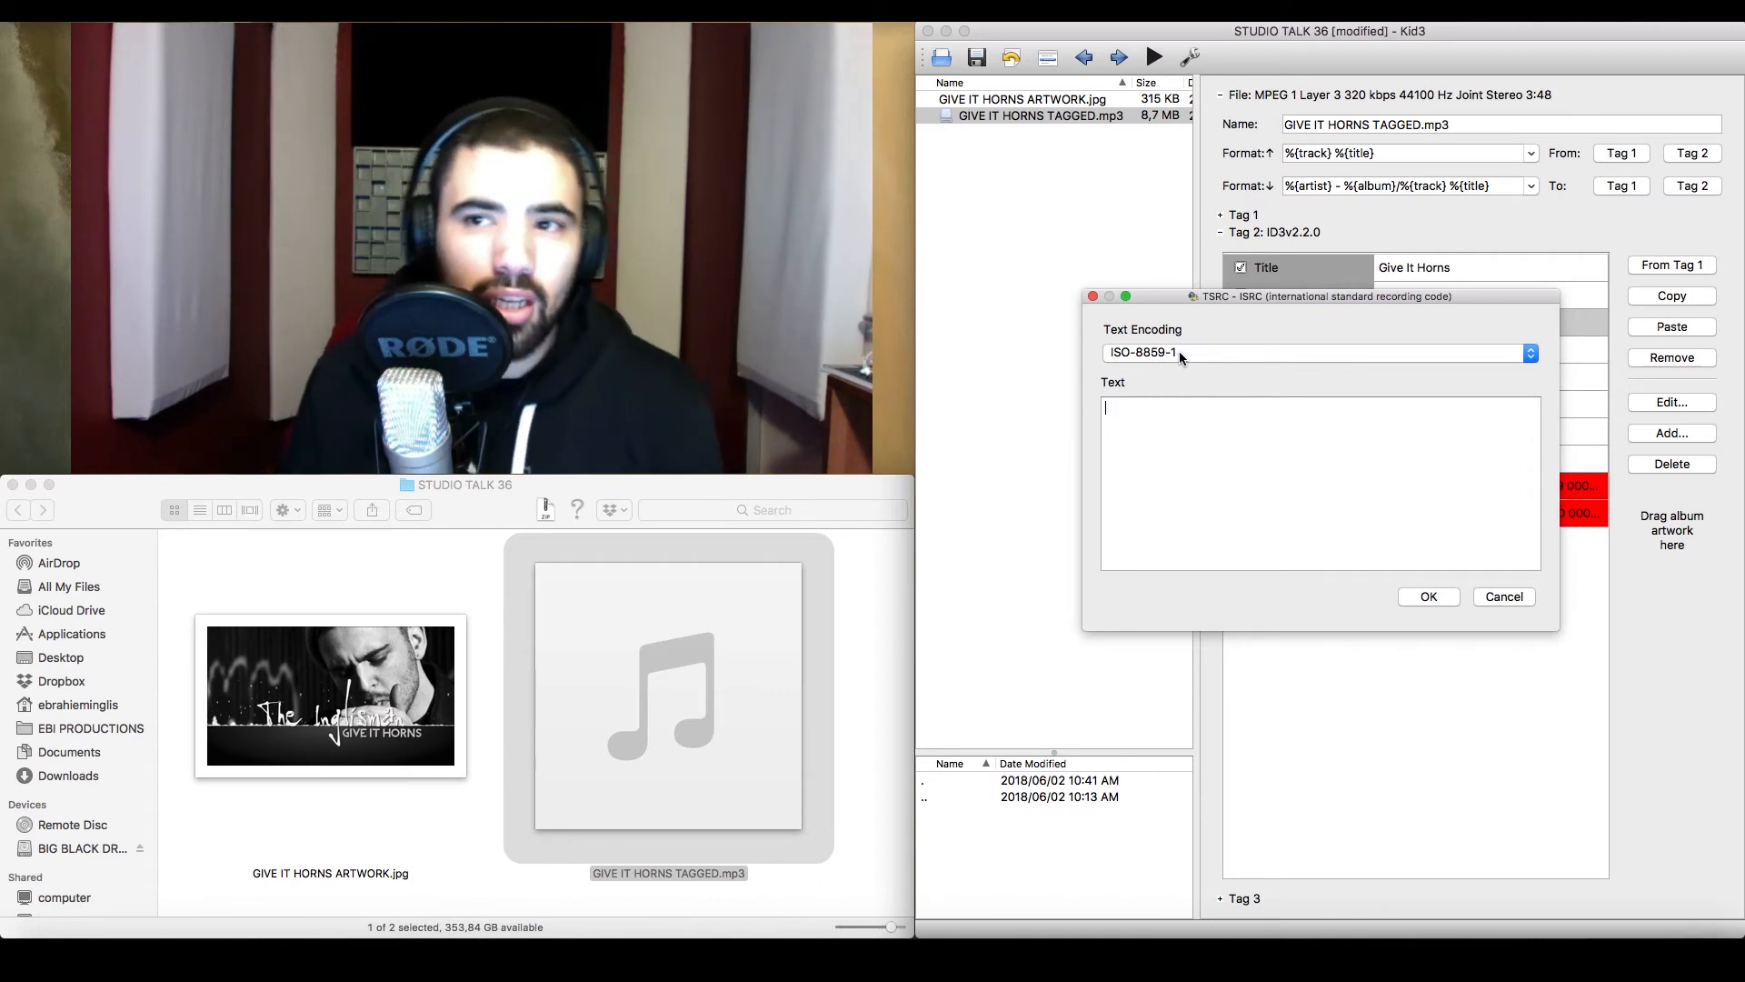
click(1313, 353)
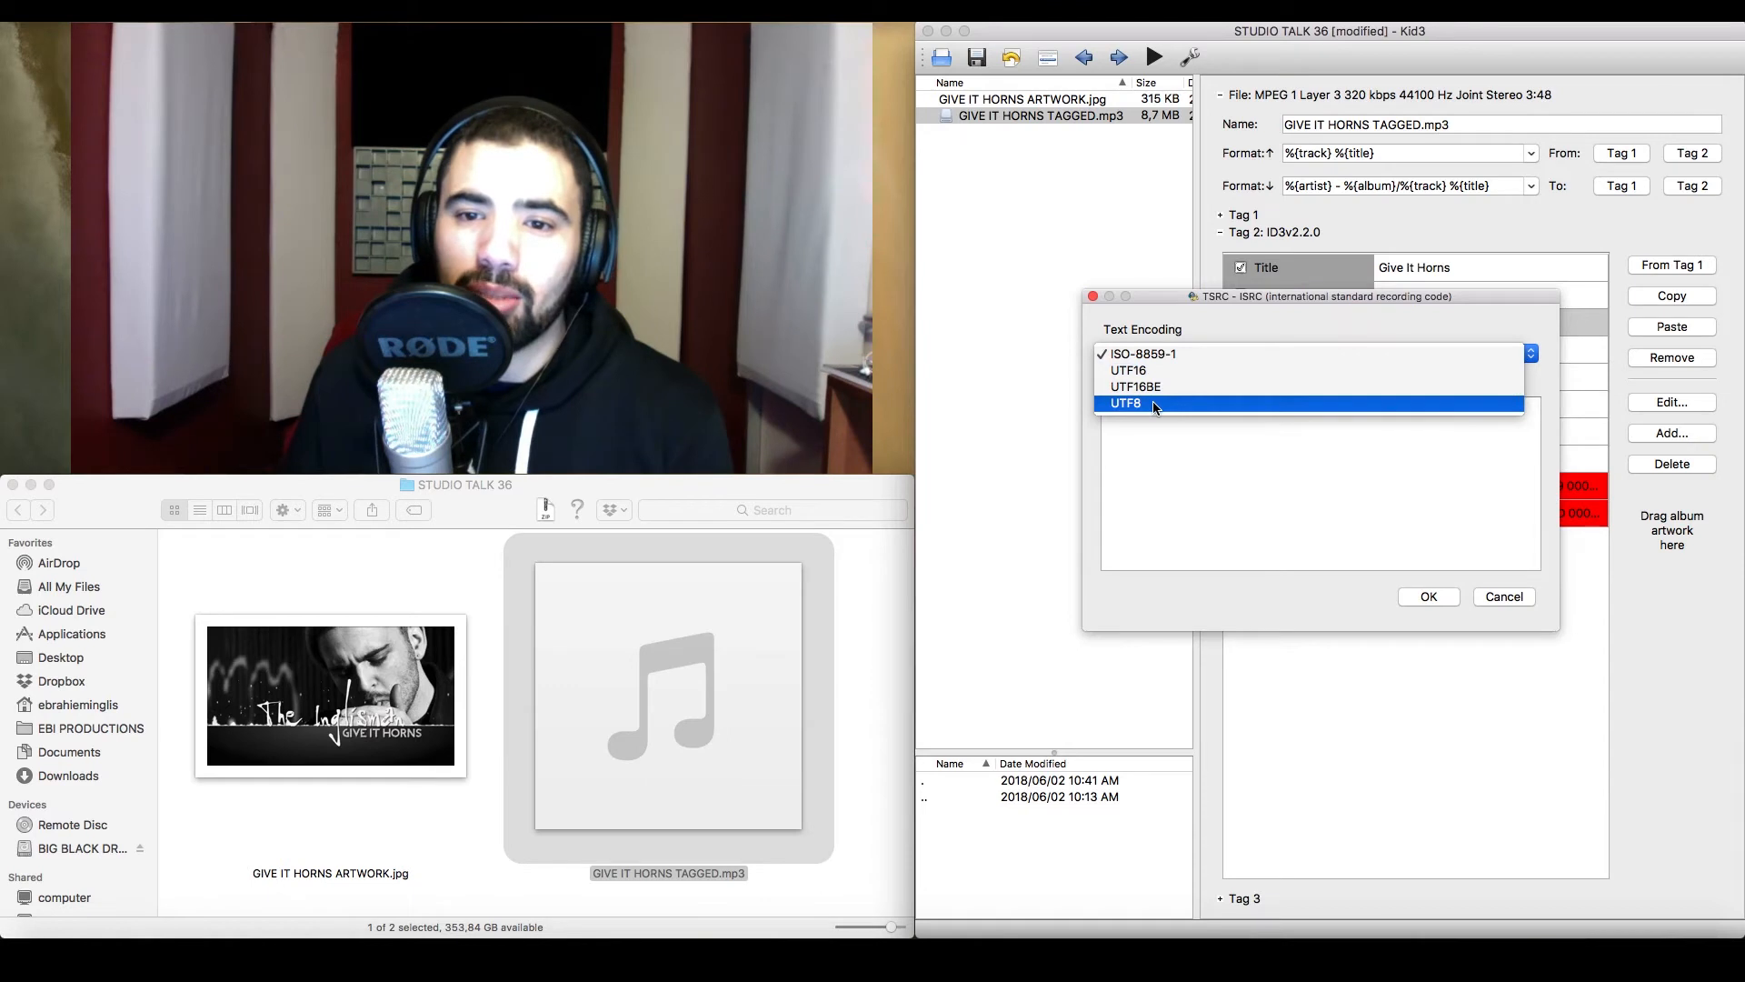
click(1128, 404)
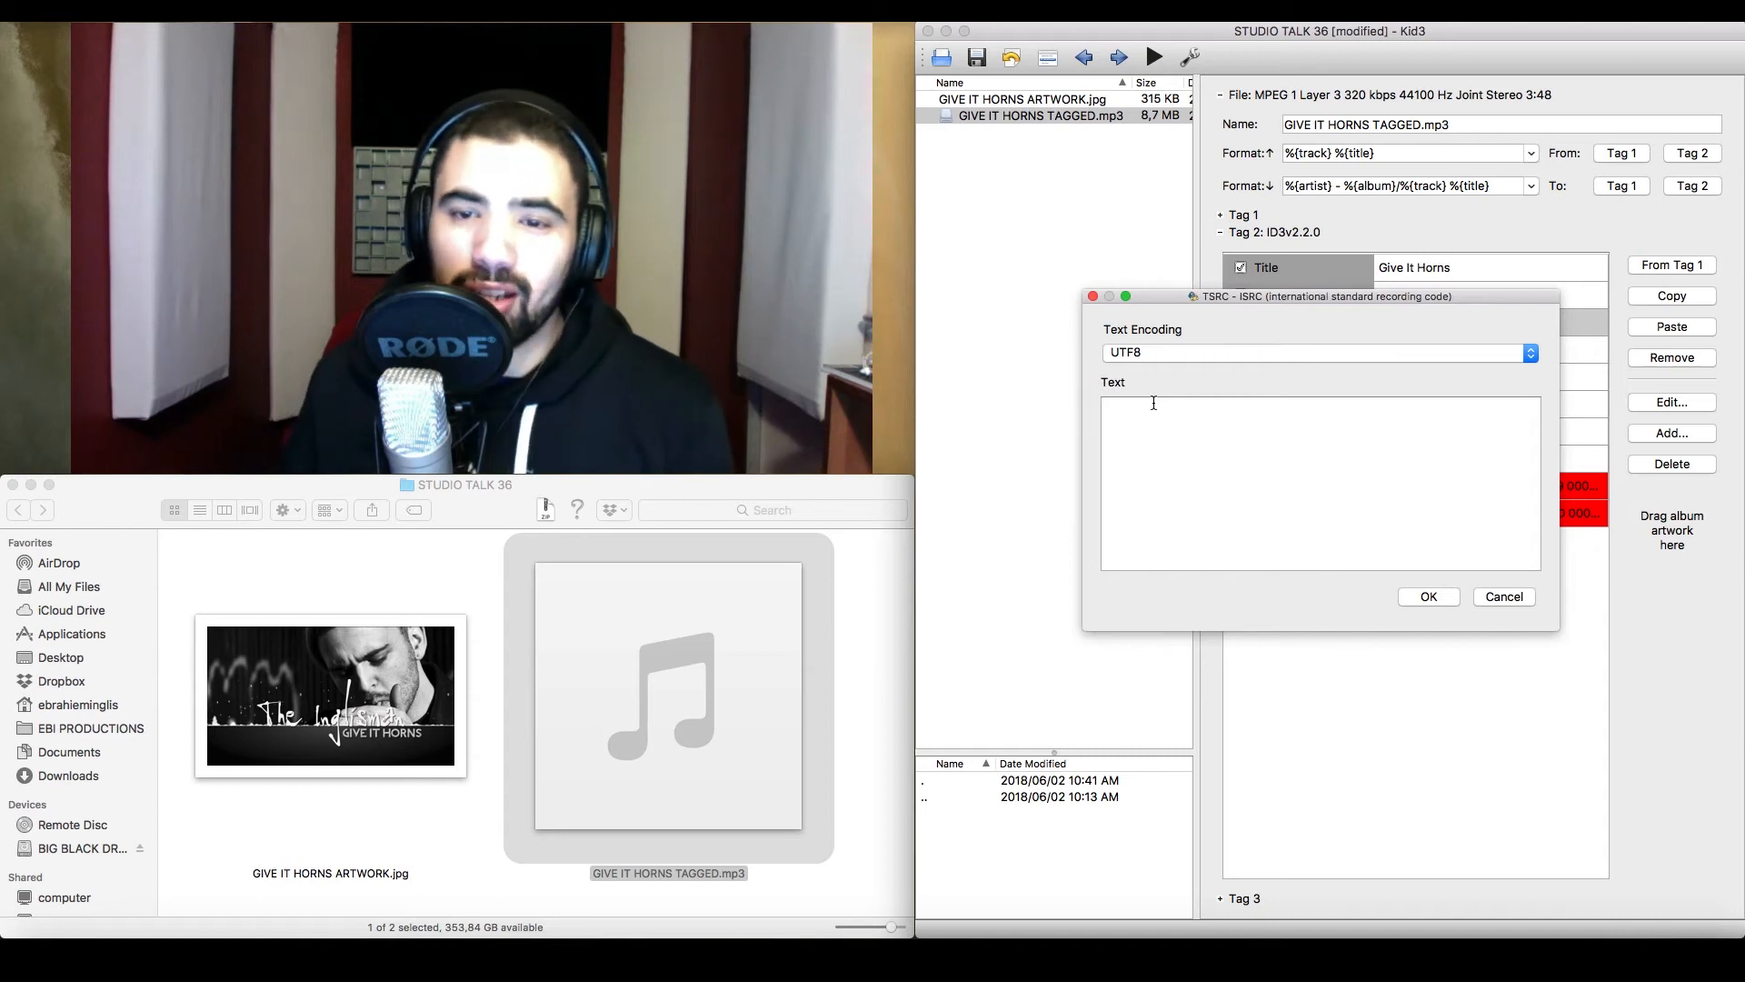
mouse_move(1202, 370)
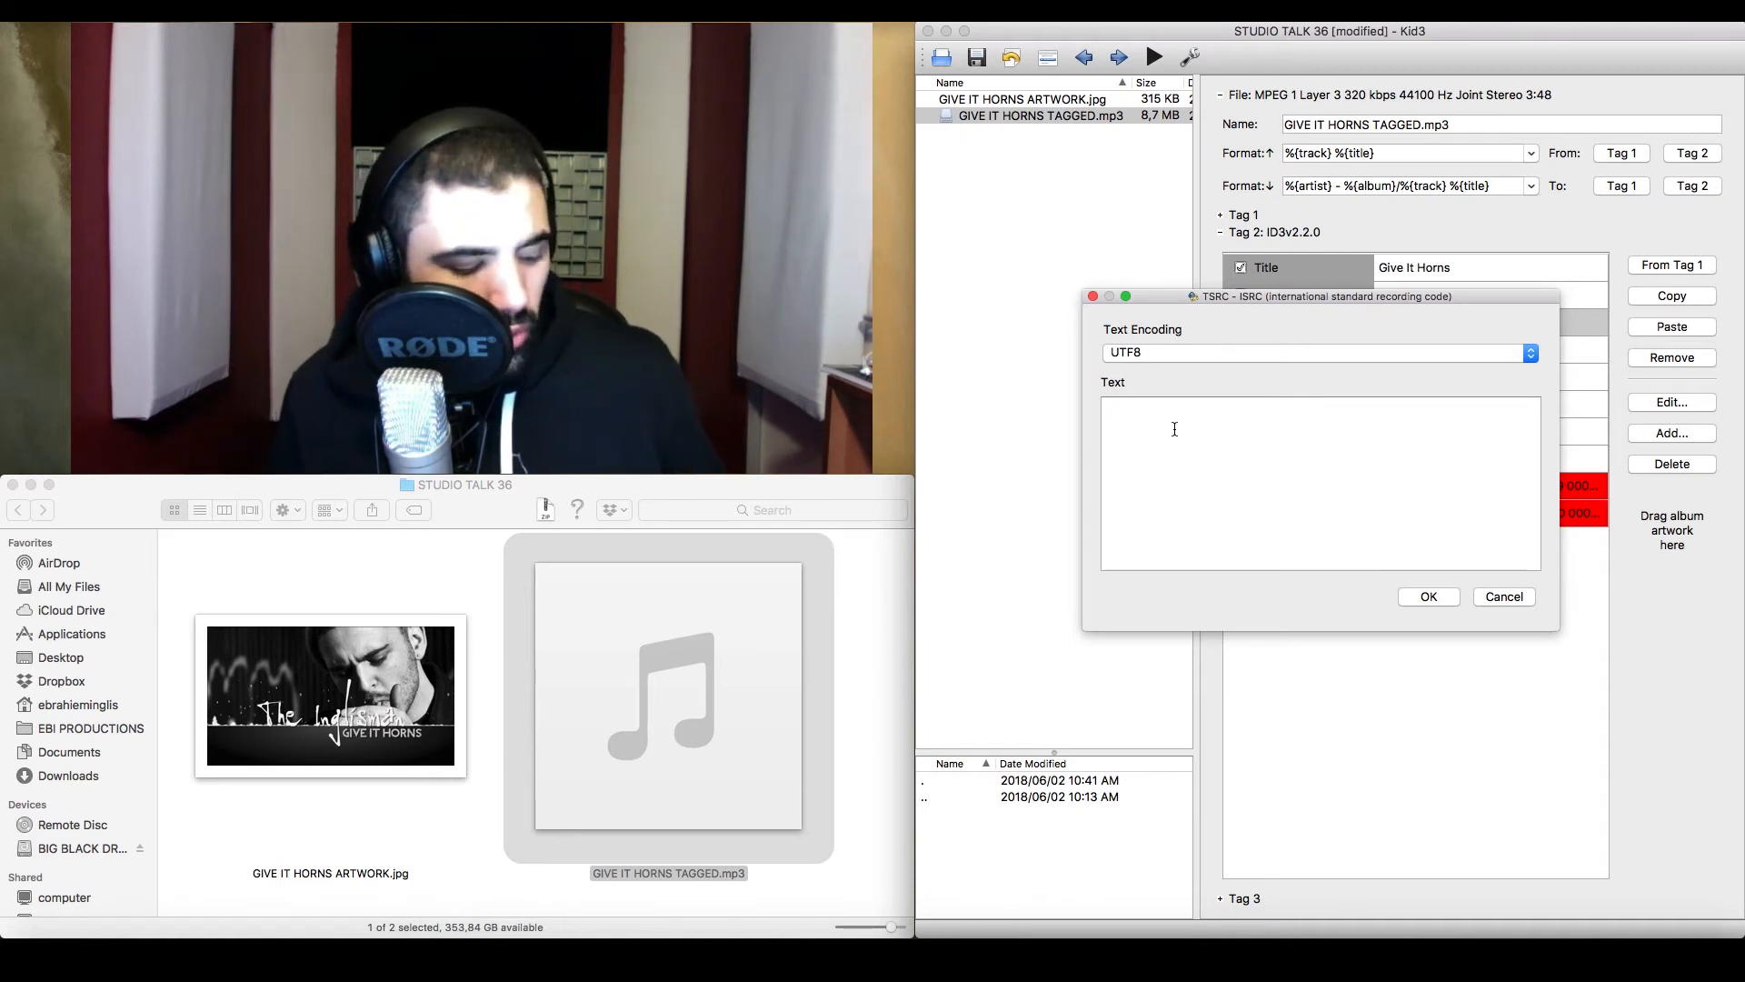
Enter the ISRC code ZA-8DH-18-00003 and confirm it into the tag
text(ZA-)
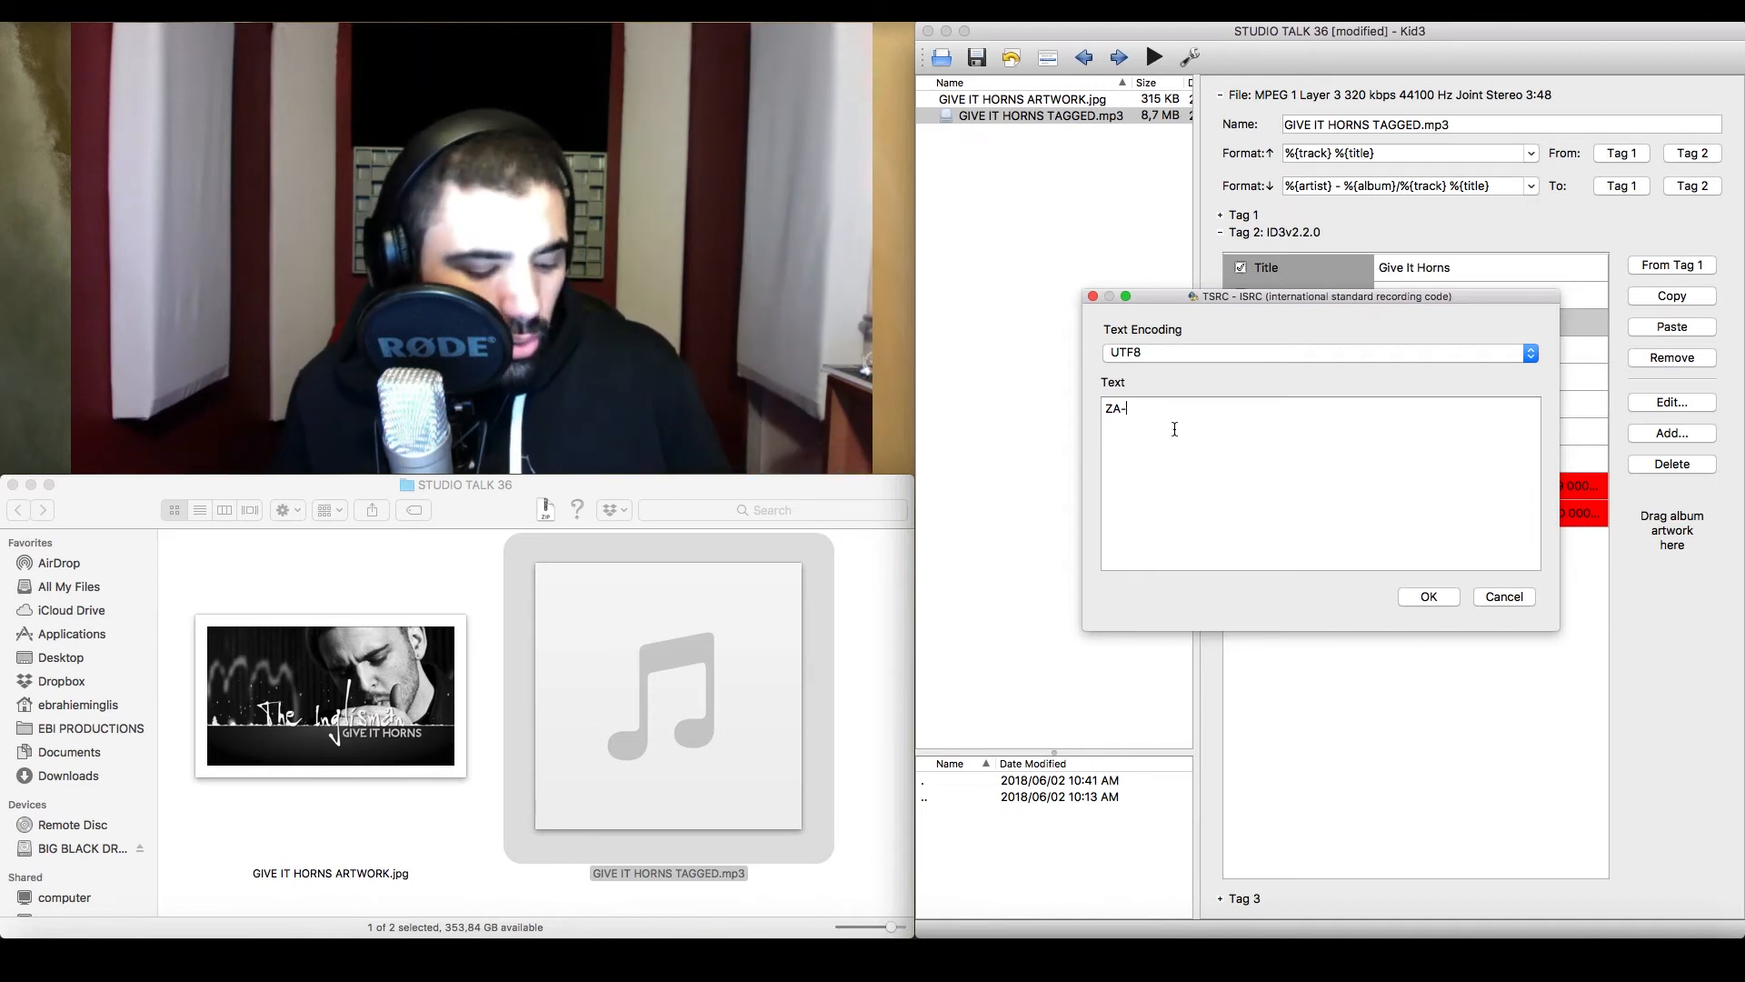
text(8D)
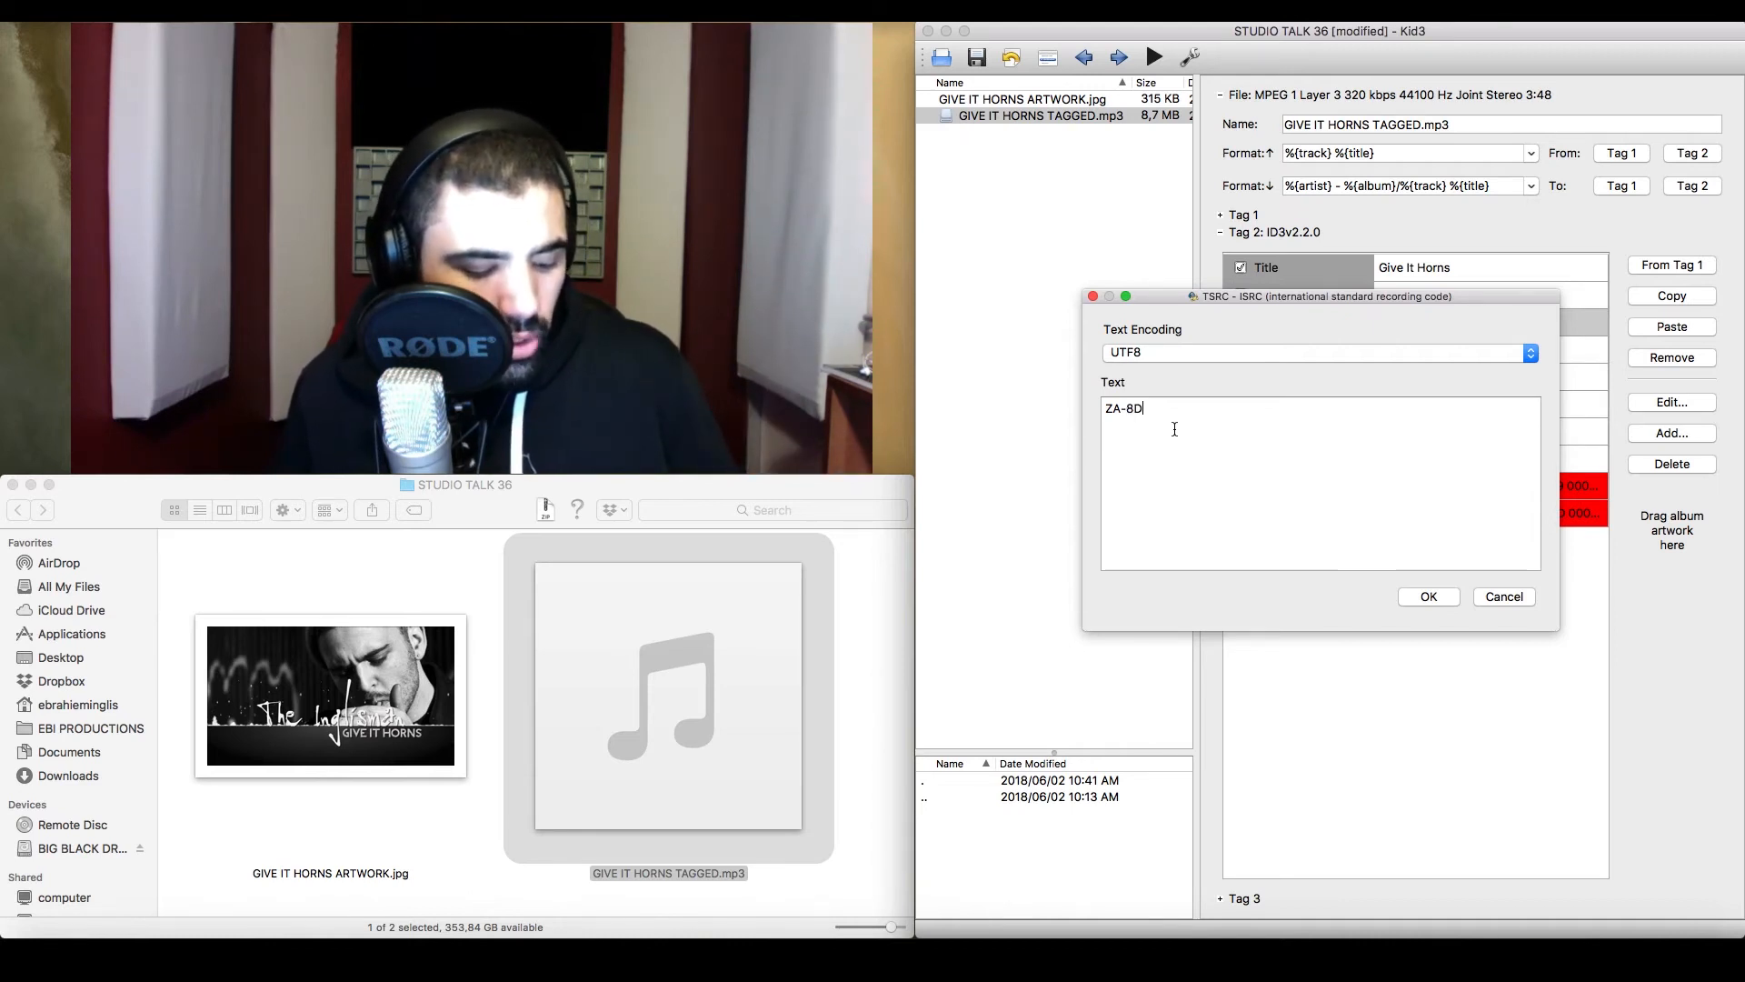
text(H-18-)
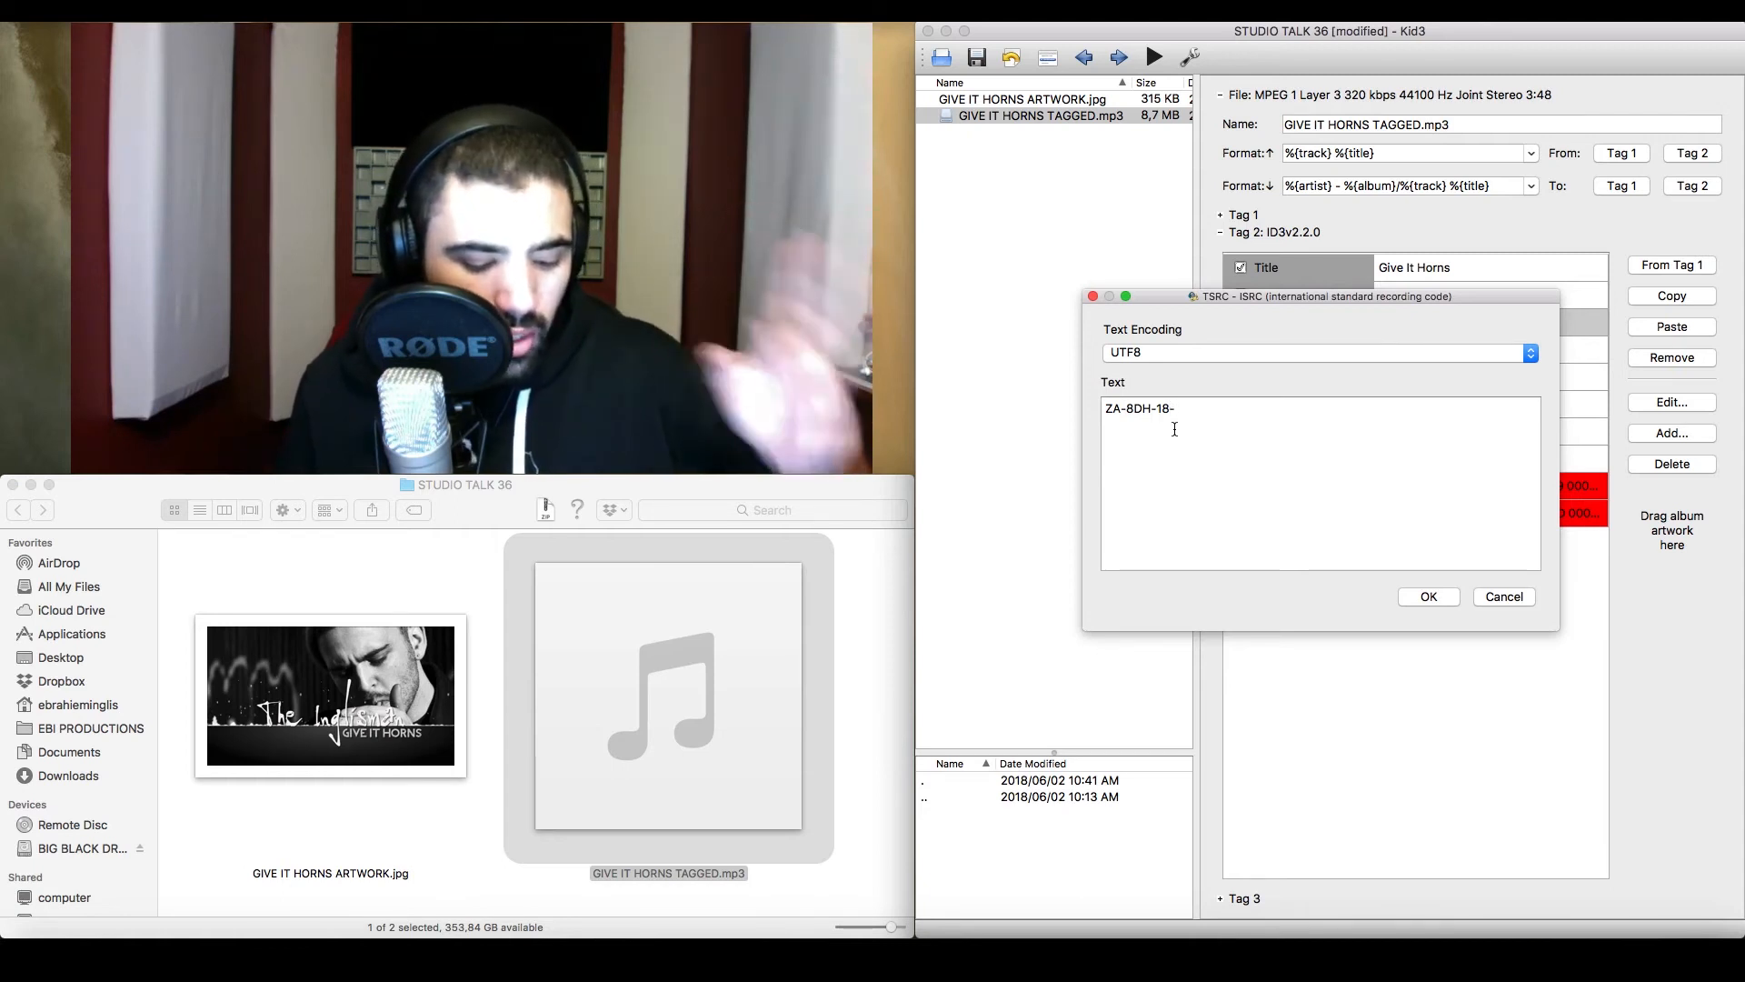
text(000)
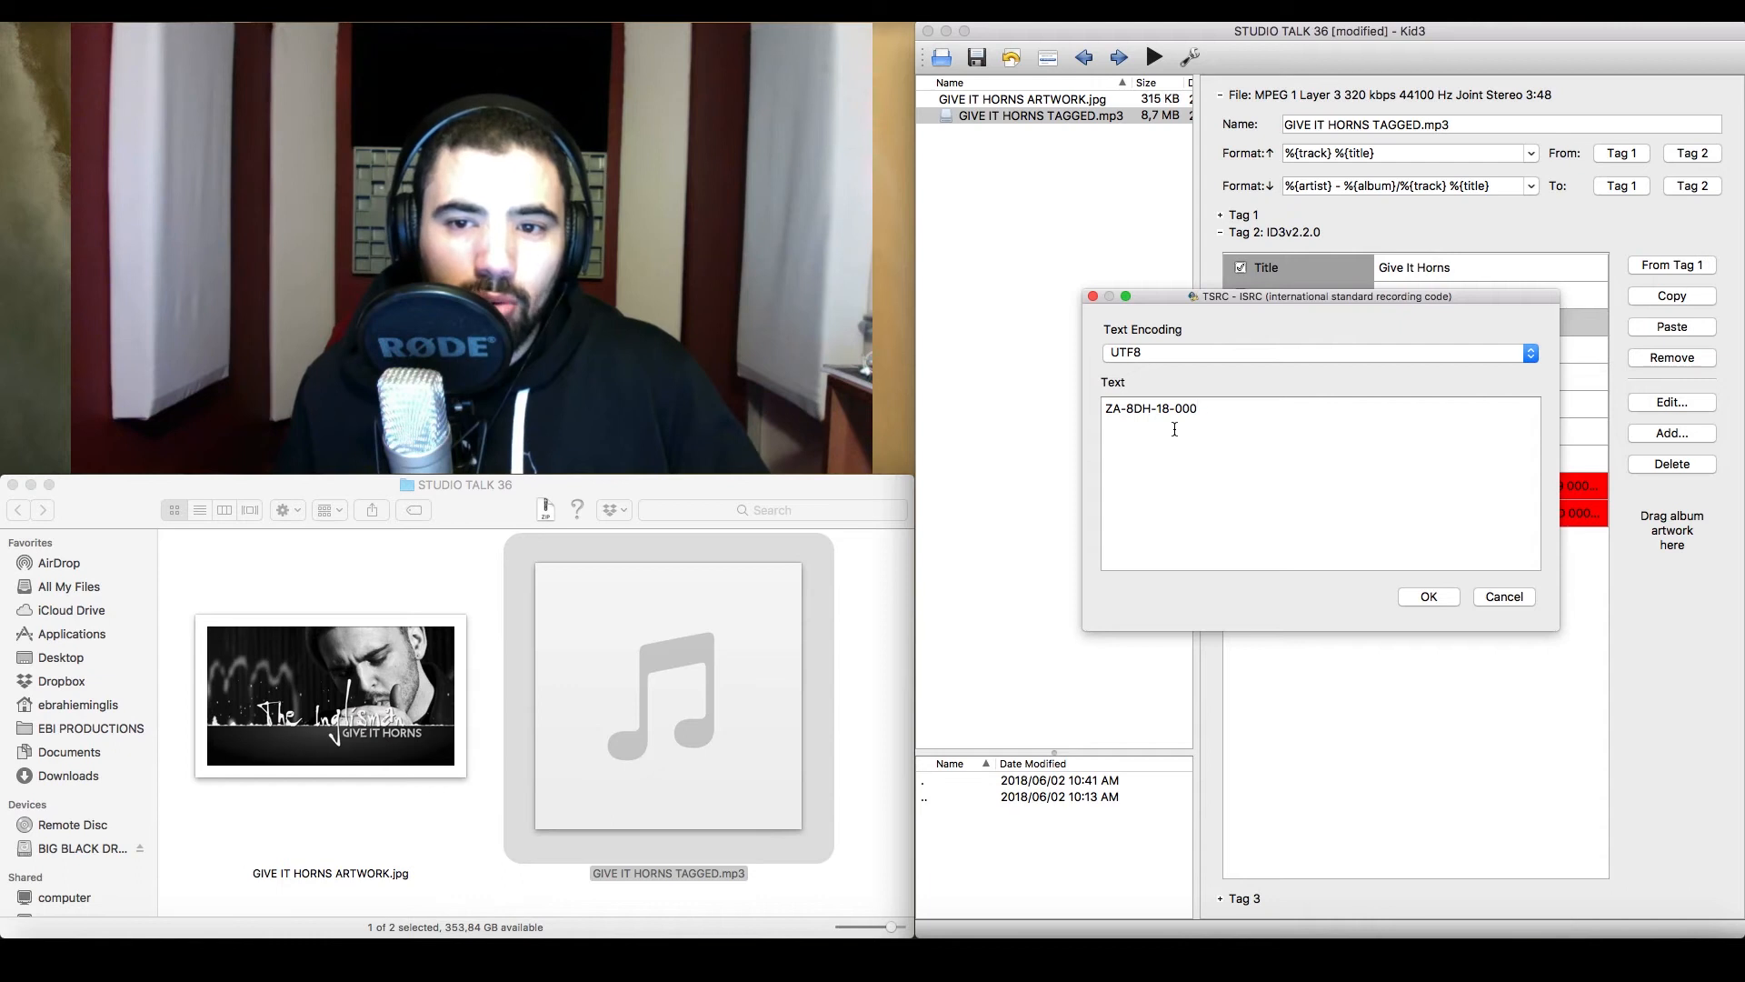
text(03)
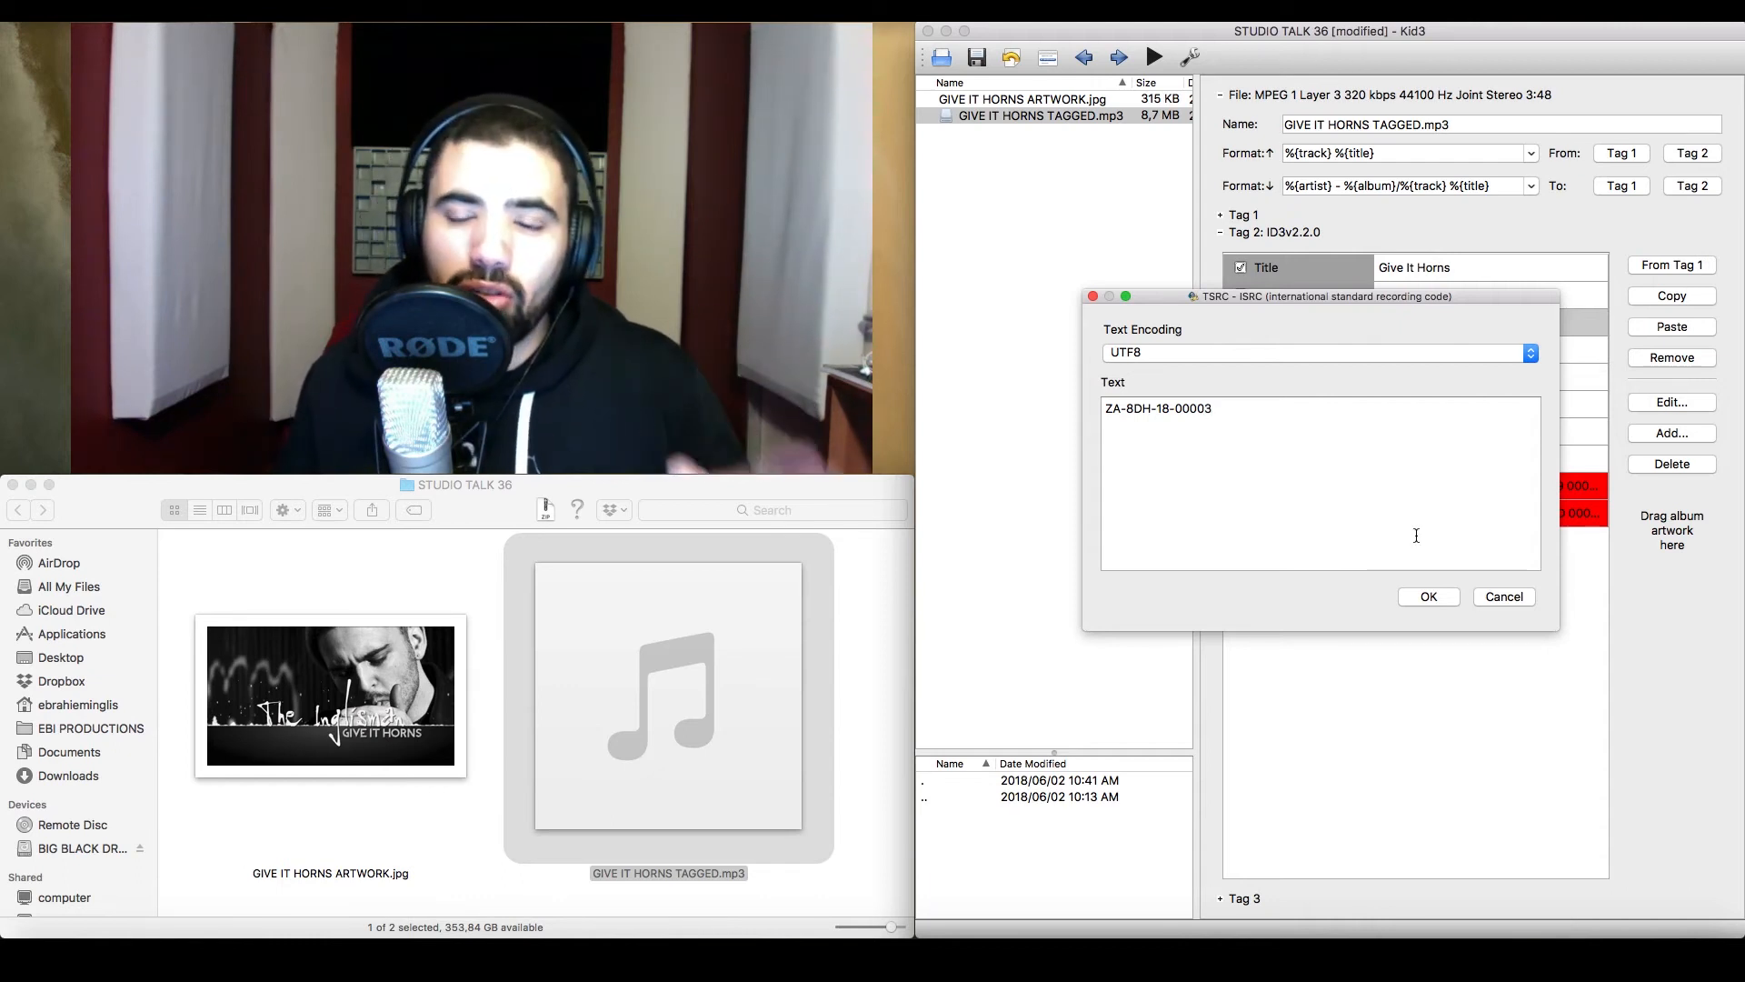
click(1429, 597)
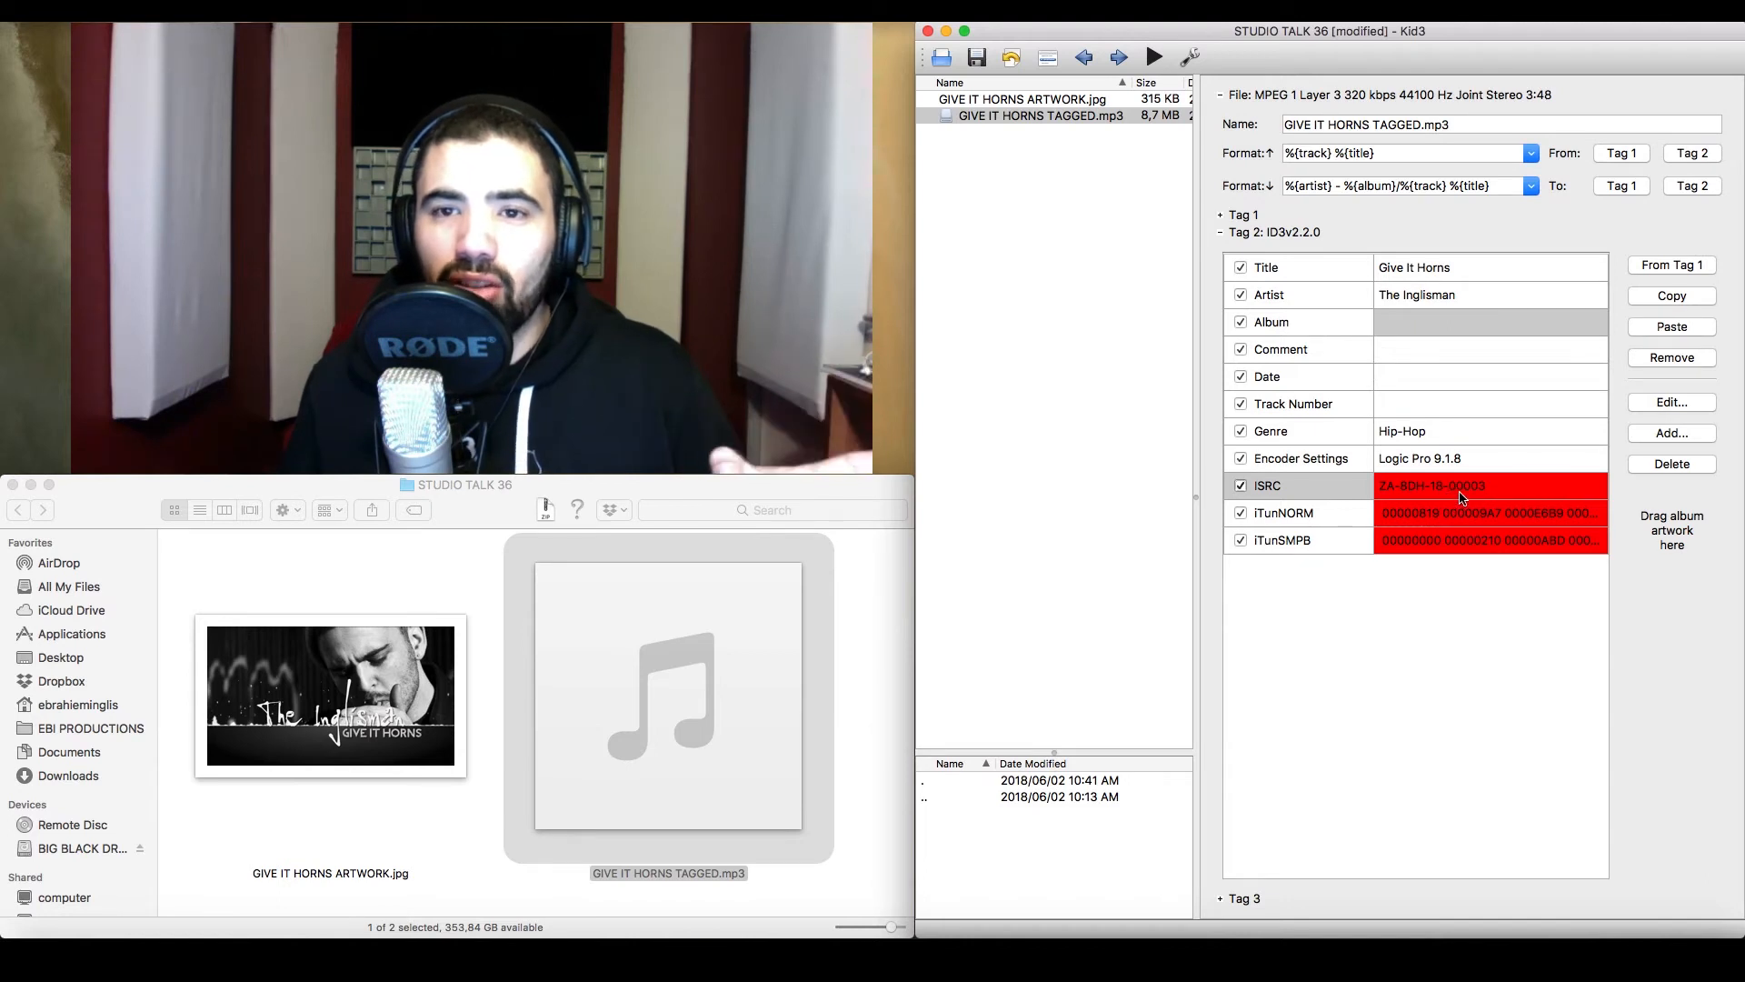
mouse_move(298, 678)
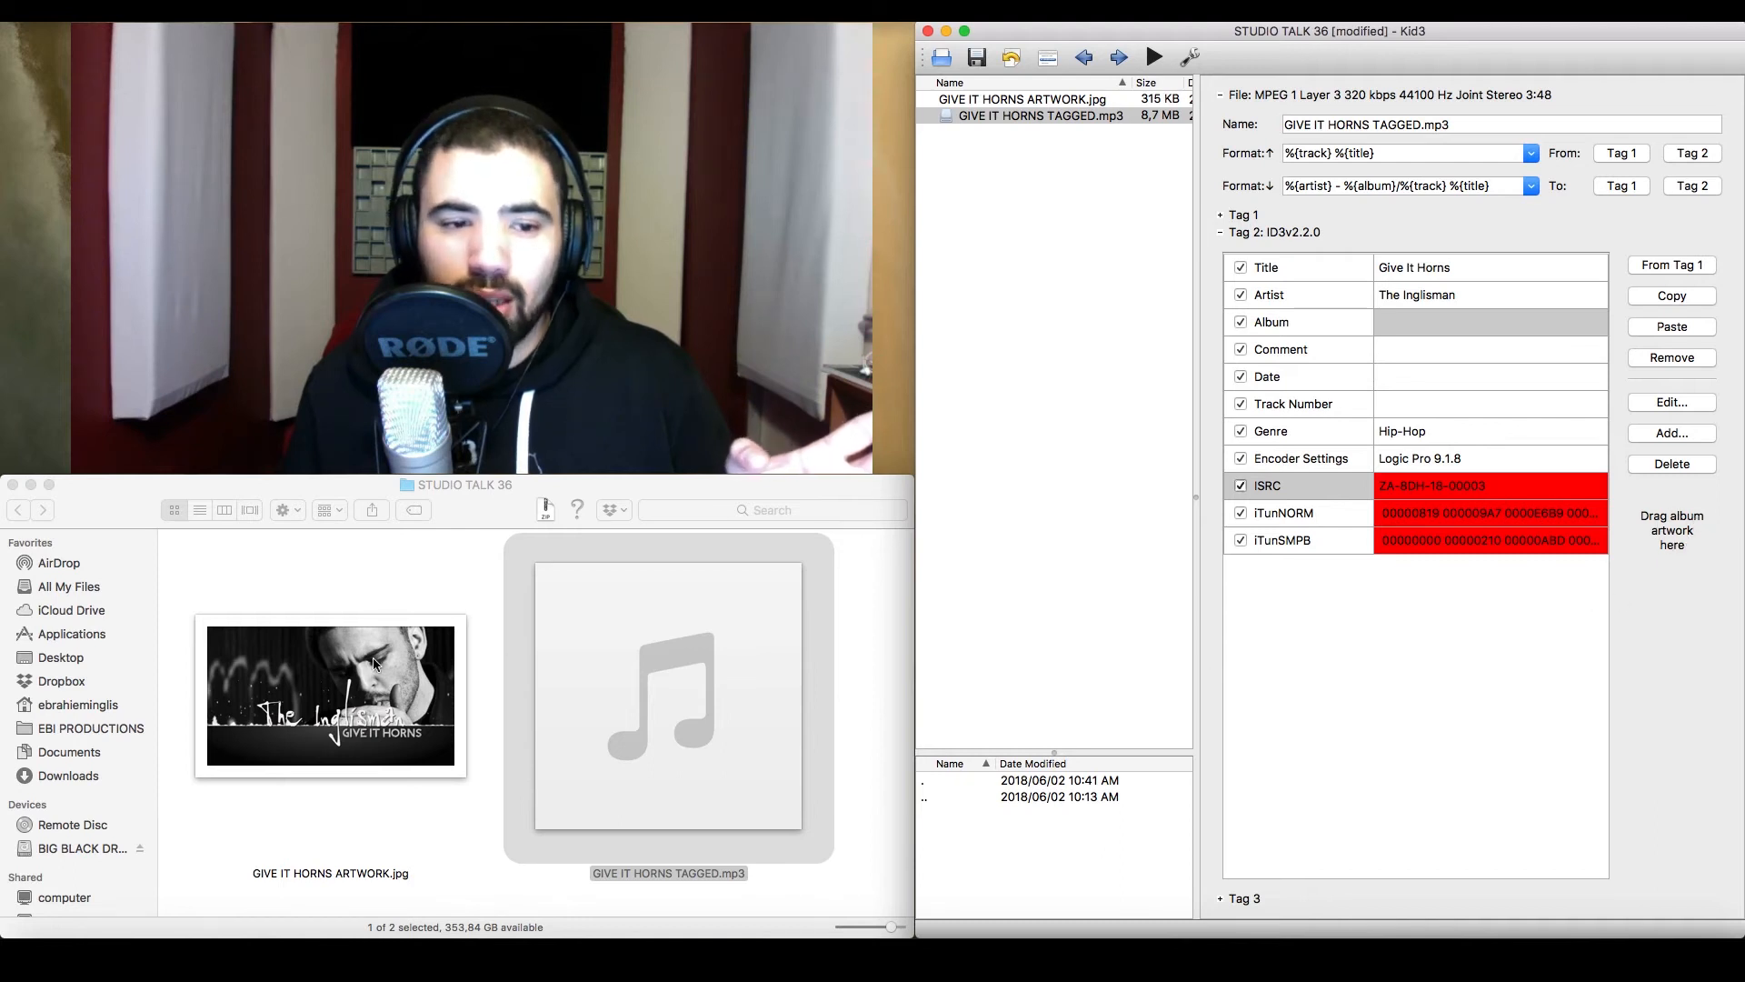
Drag GIVE IT HORNS ARTWORK.jpg from Finder onto Kid3 to embed it as cover art
drag(331, 695, 938, 719)
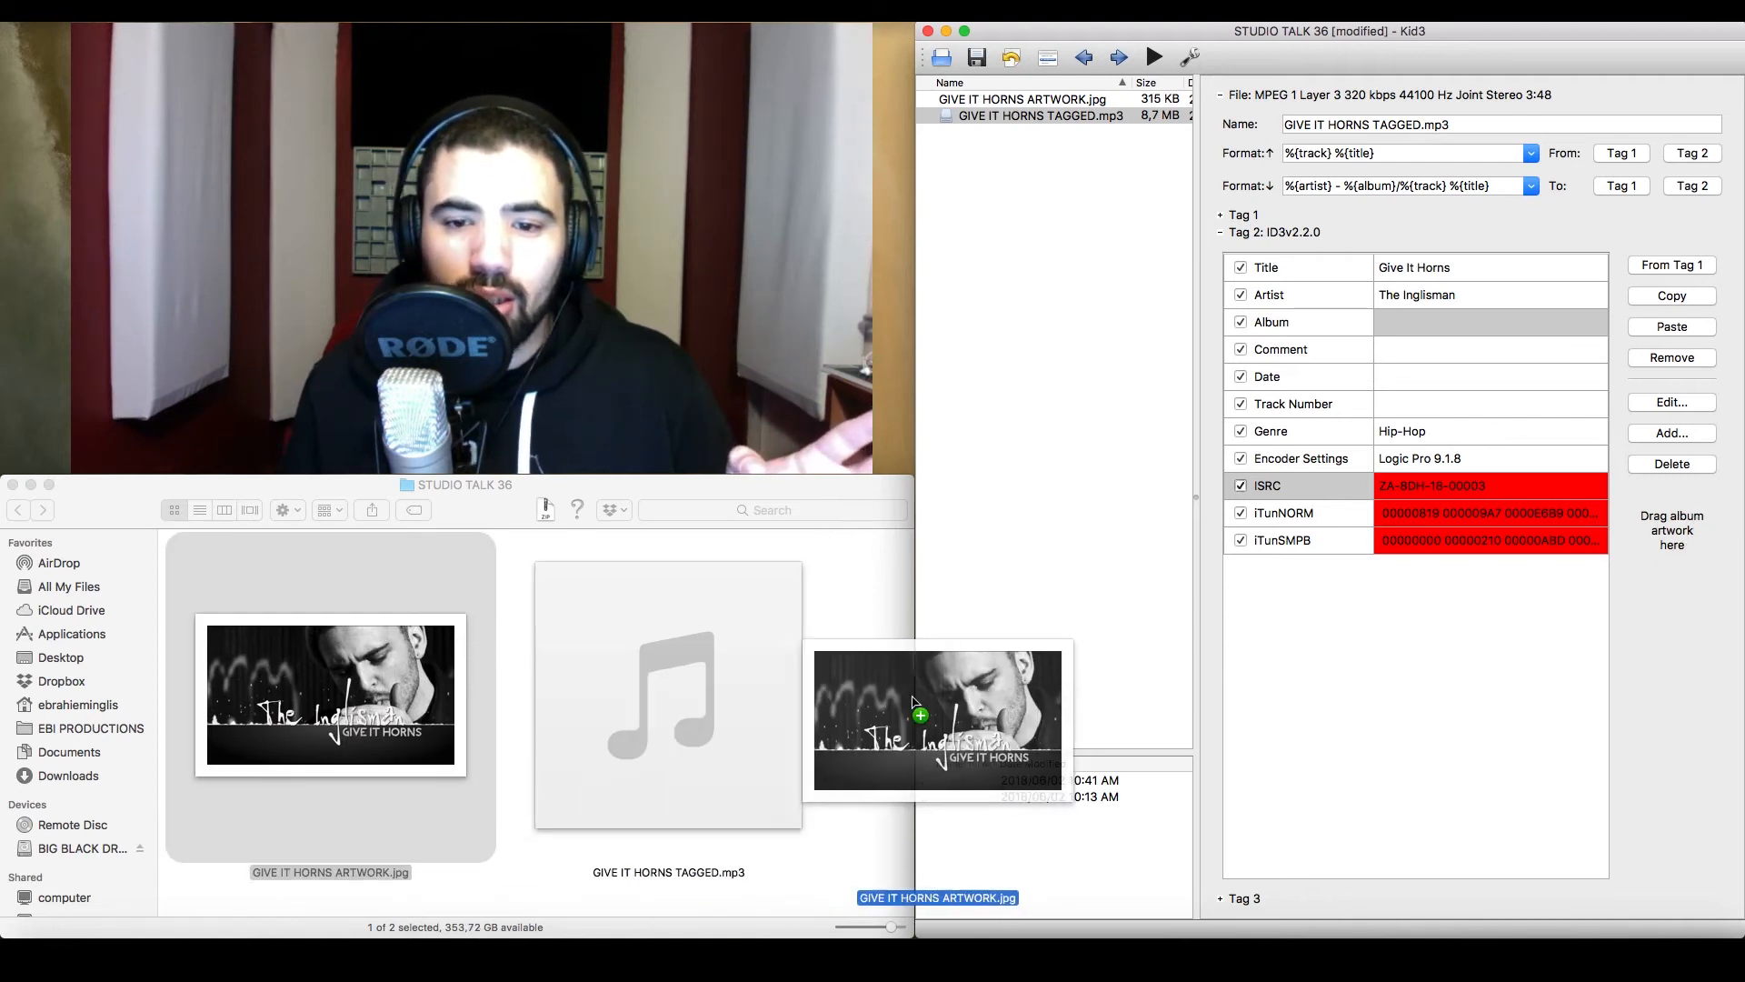
drag(938, 718, 1672, 529)
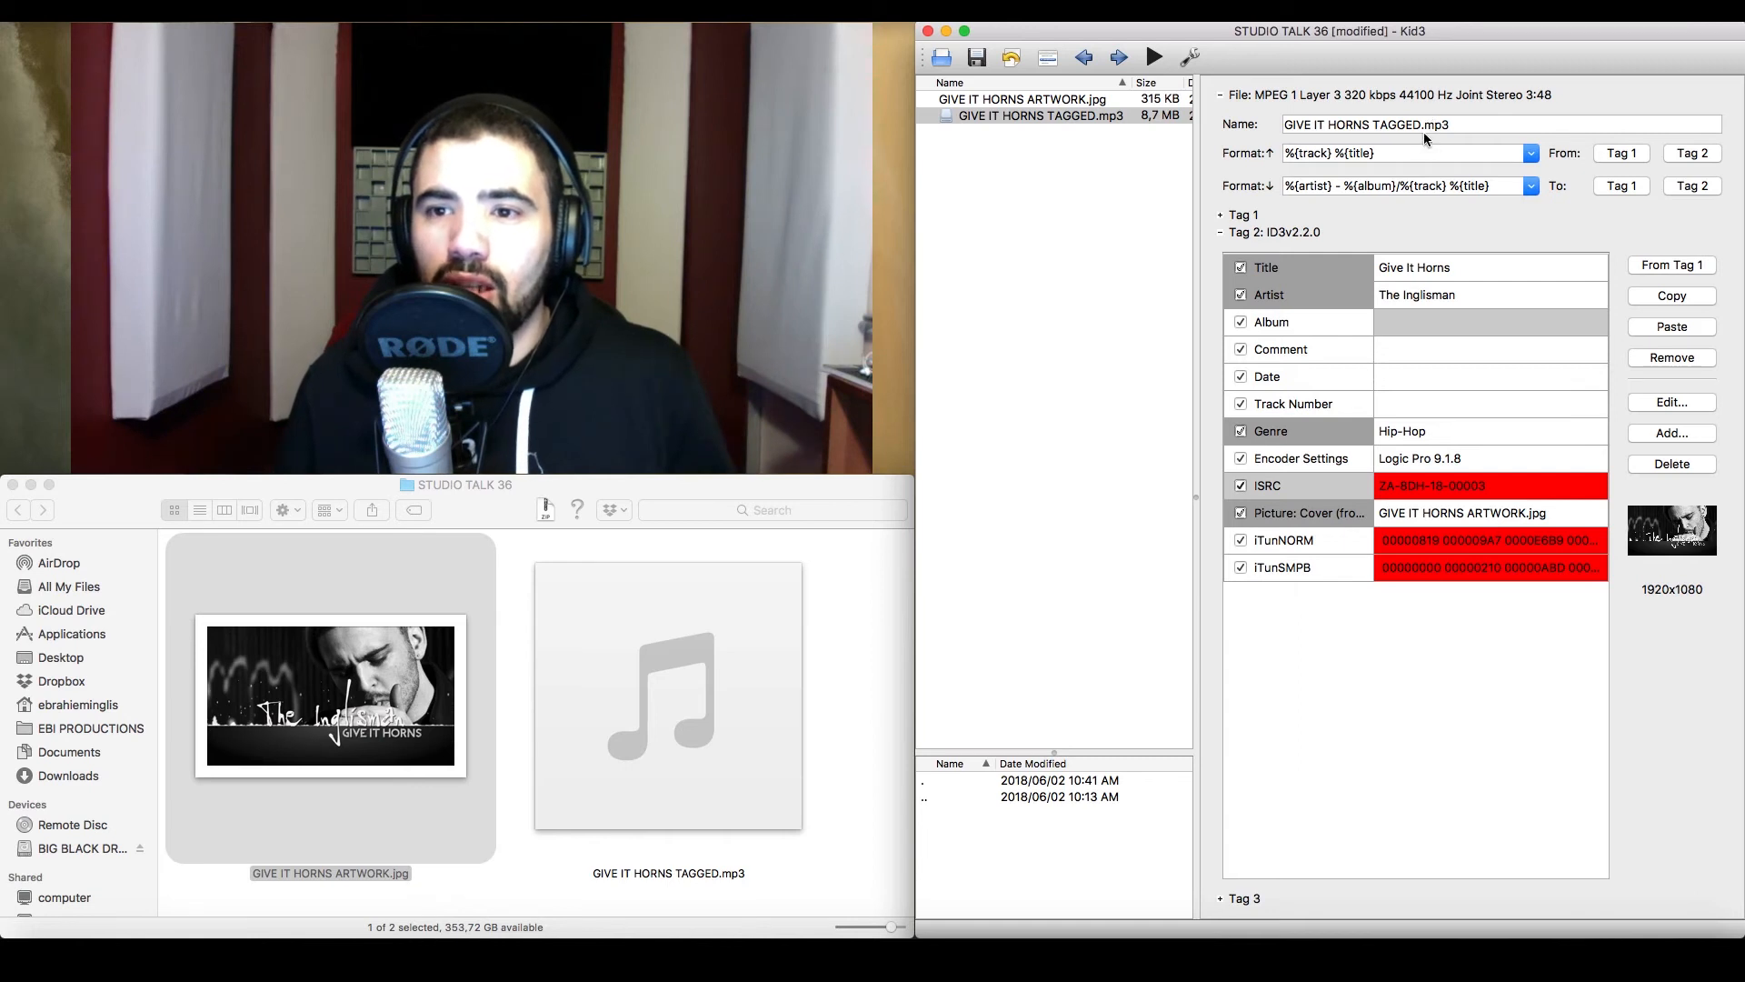
Replace the file name with 'The Inglisman - Give It Horns.mp3'
click(1429, 124)
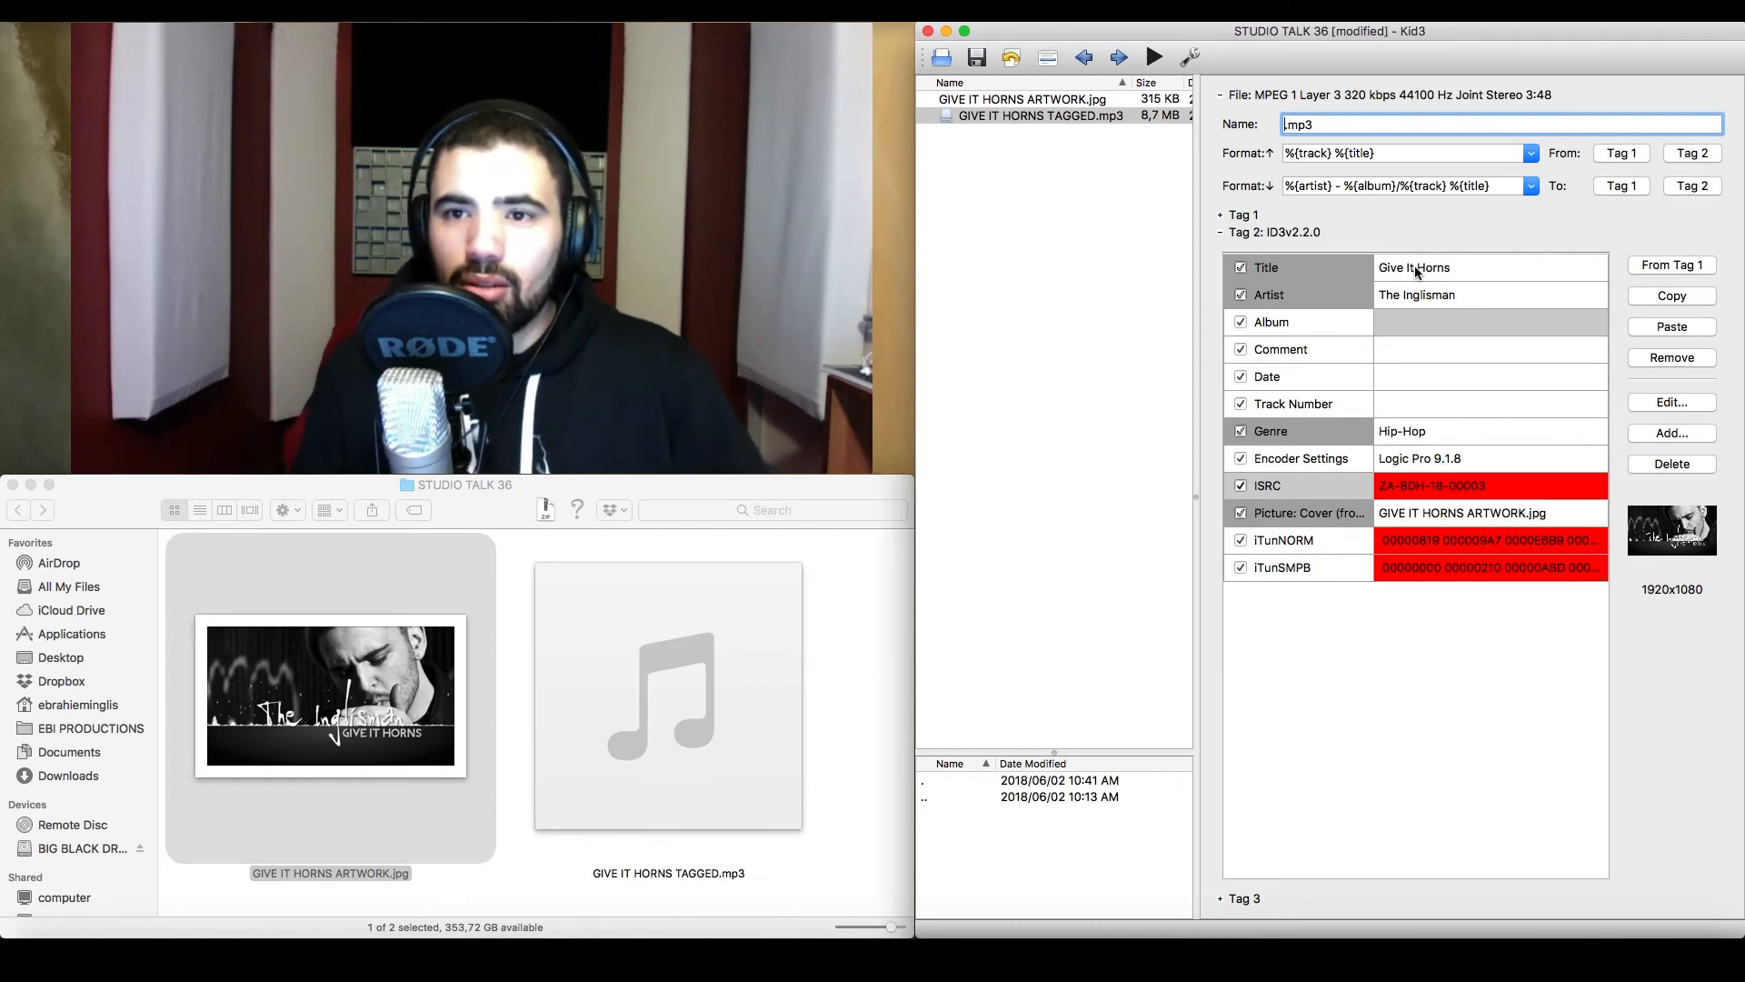
text(THE)
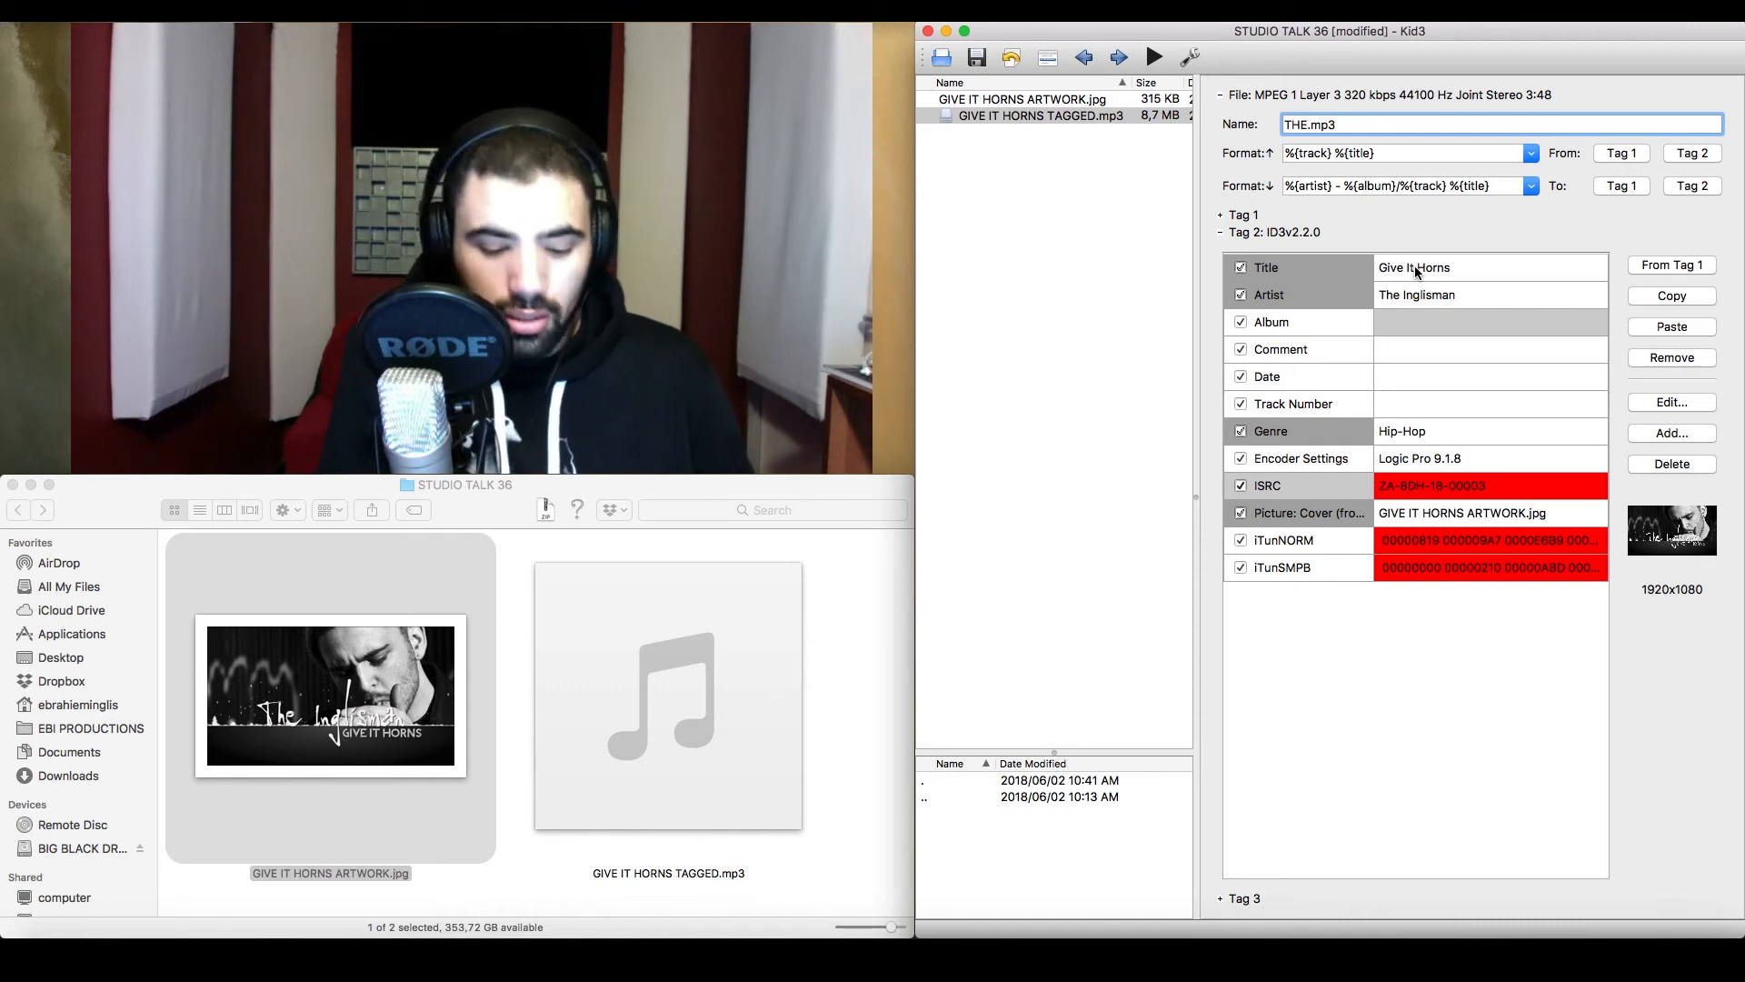
text(The)
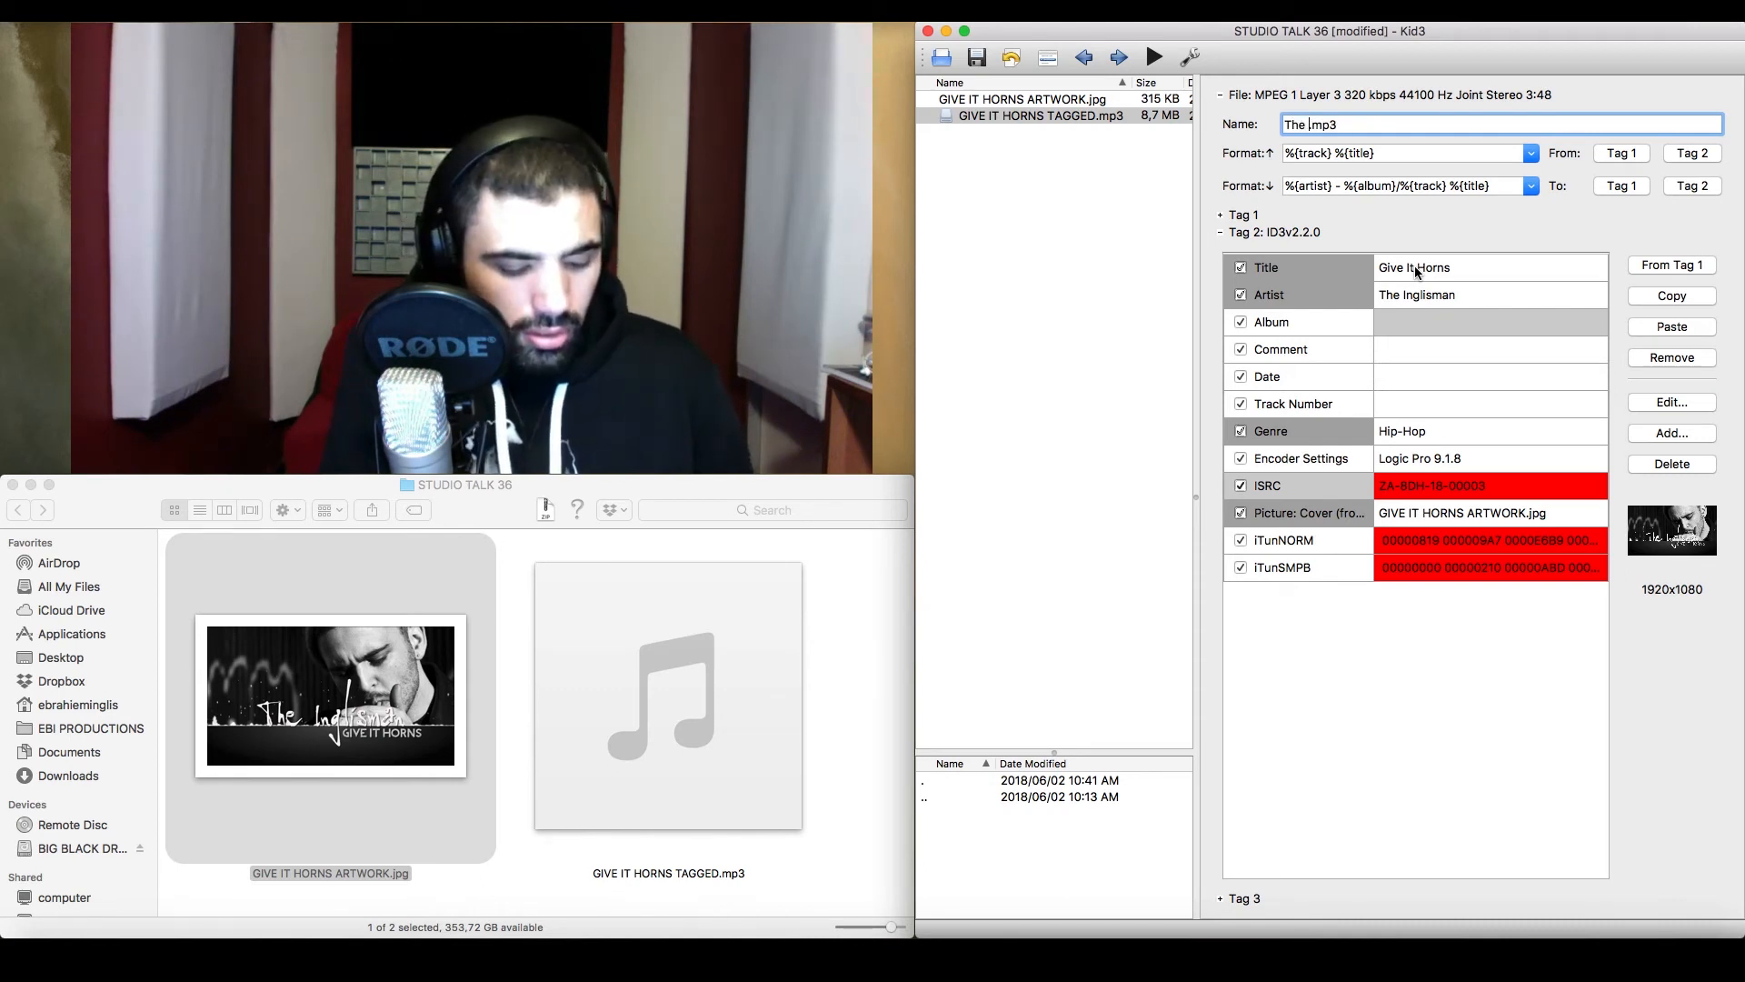
text(Inglisman - Give)
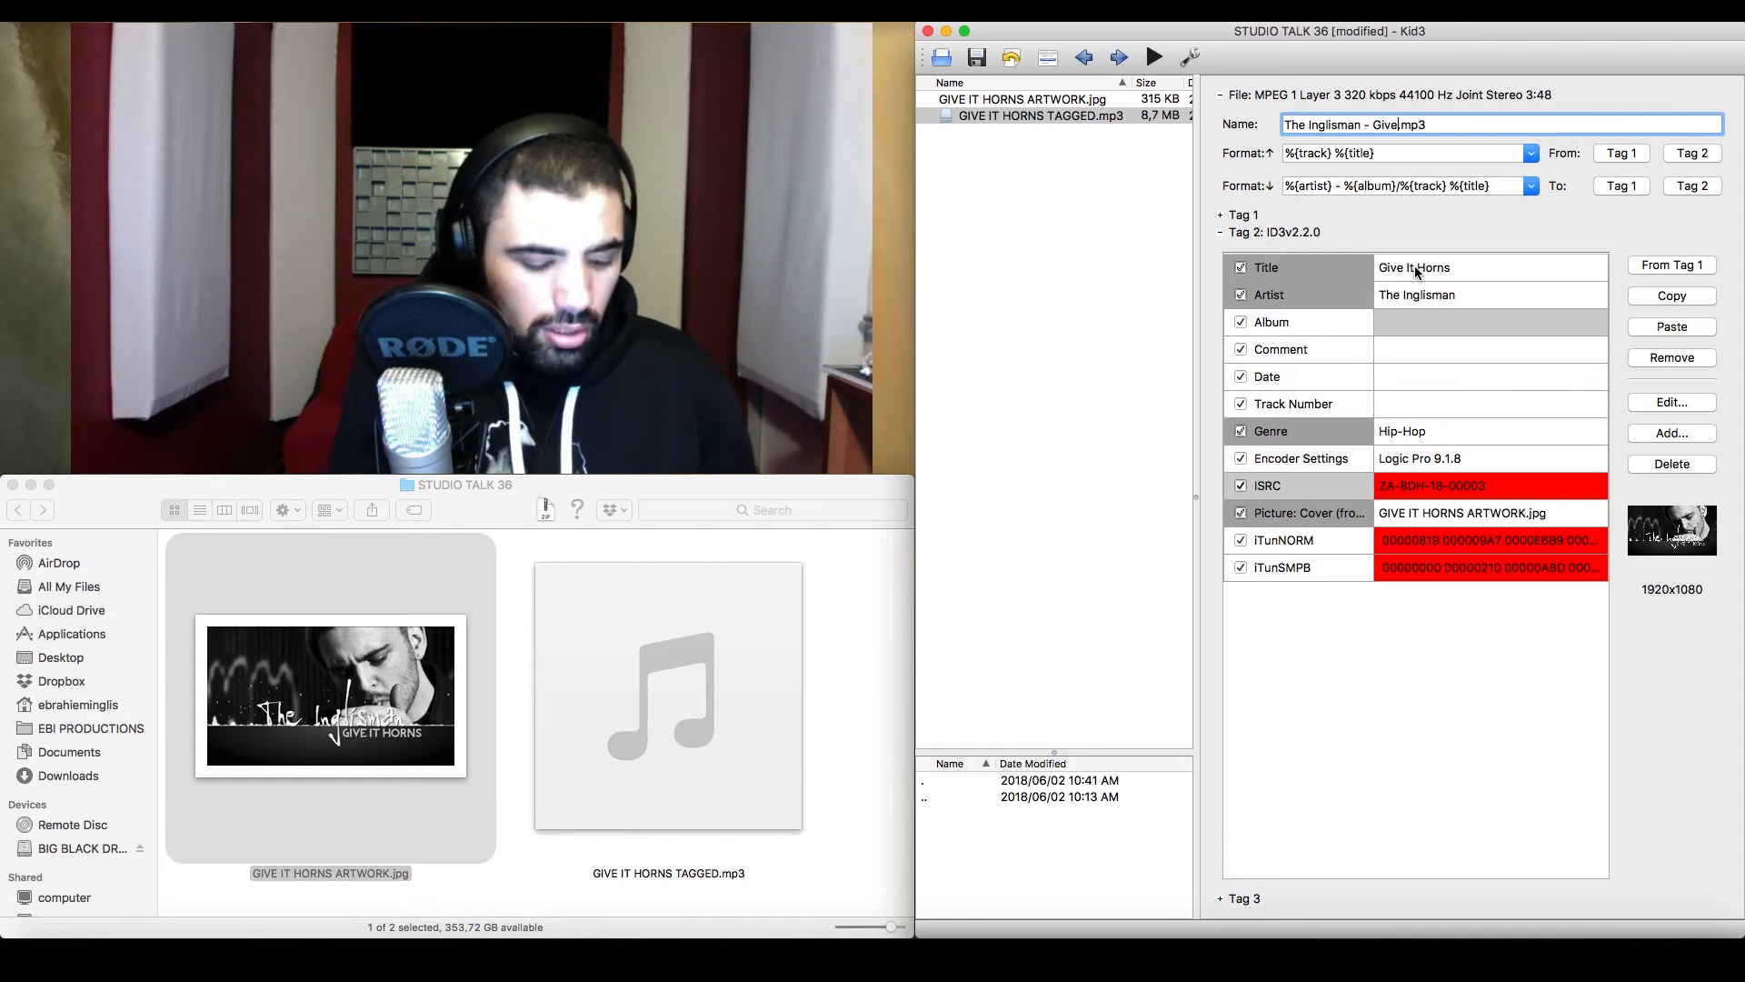
text(It Horns)
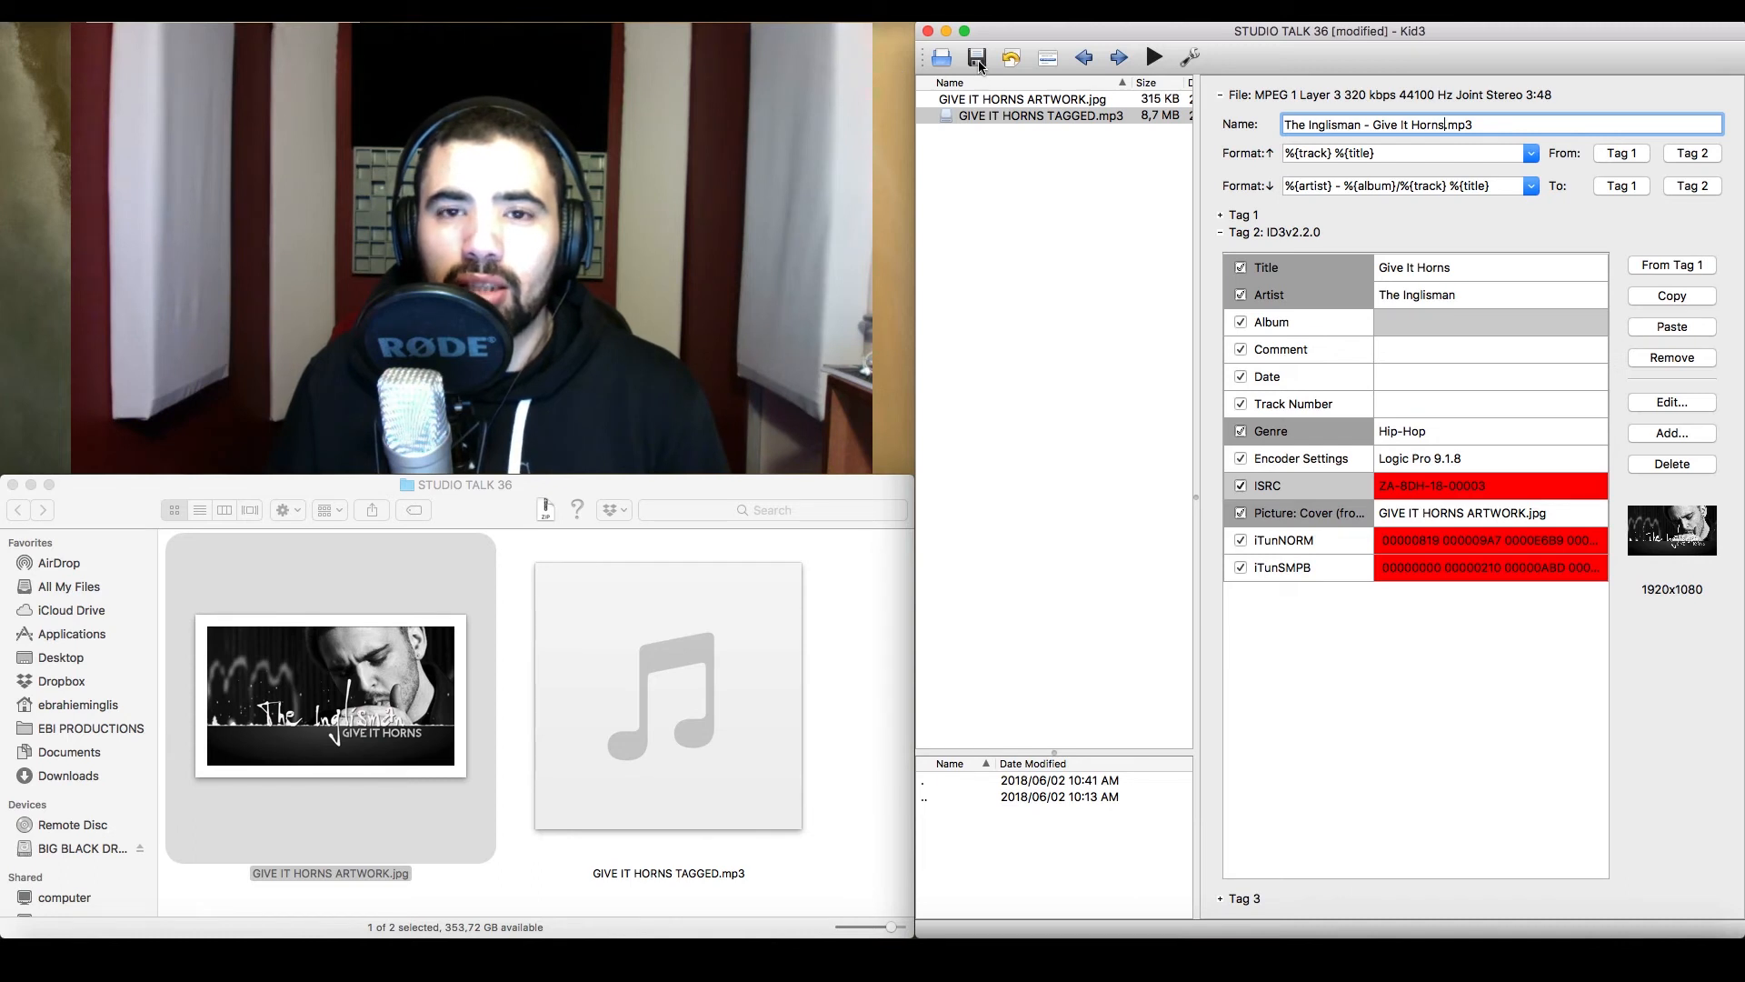
Save the tags, renaming the file to 'The Inglisman - Give It Horns.mp3'
click(976, 56)
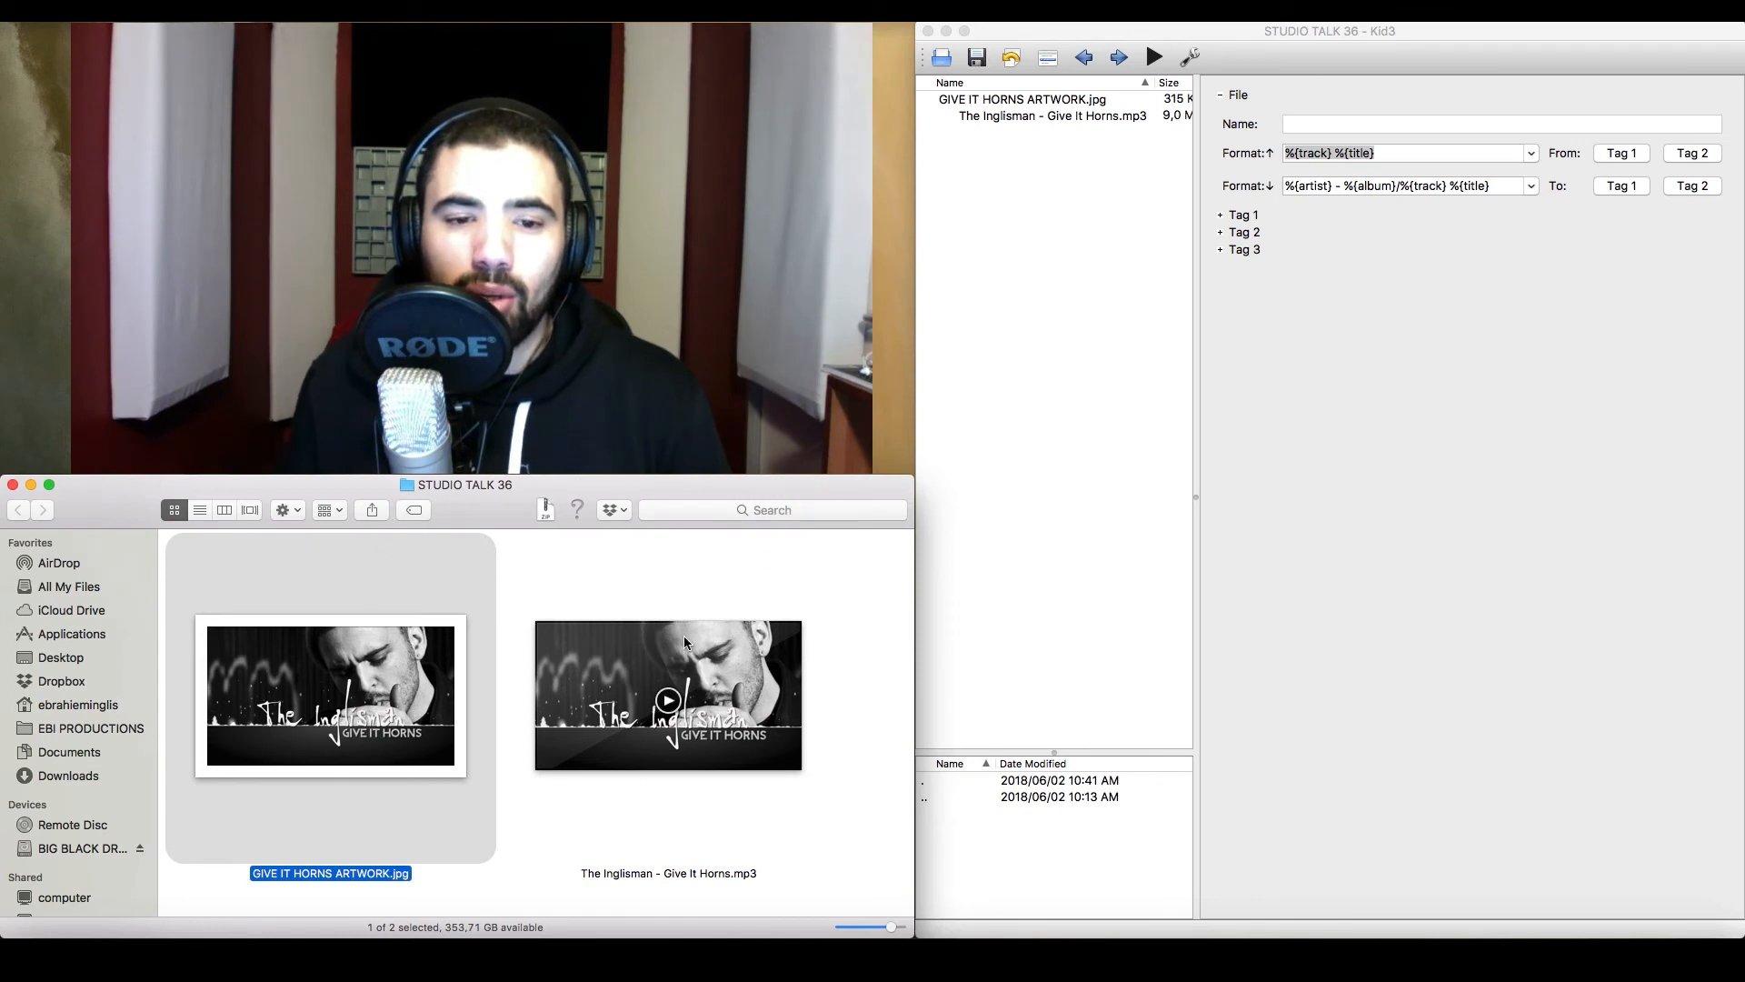
mouse_move(596, 880)
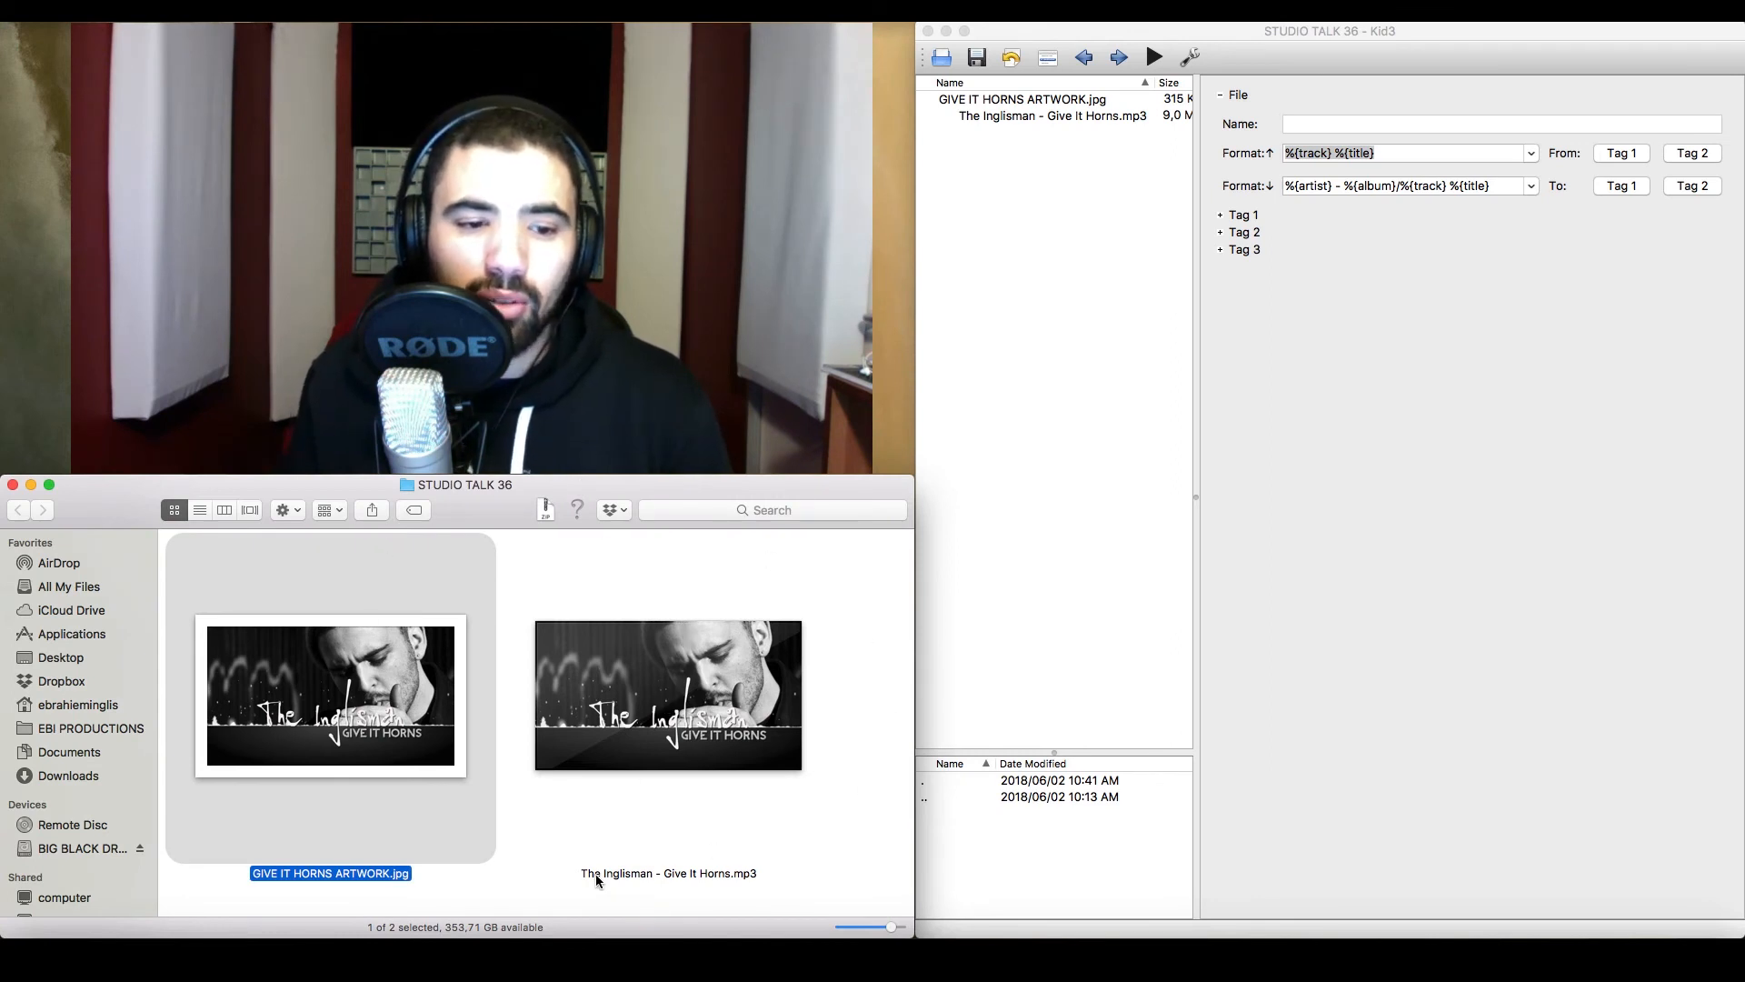